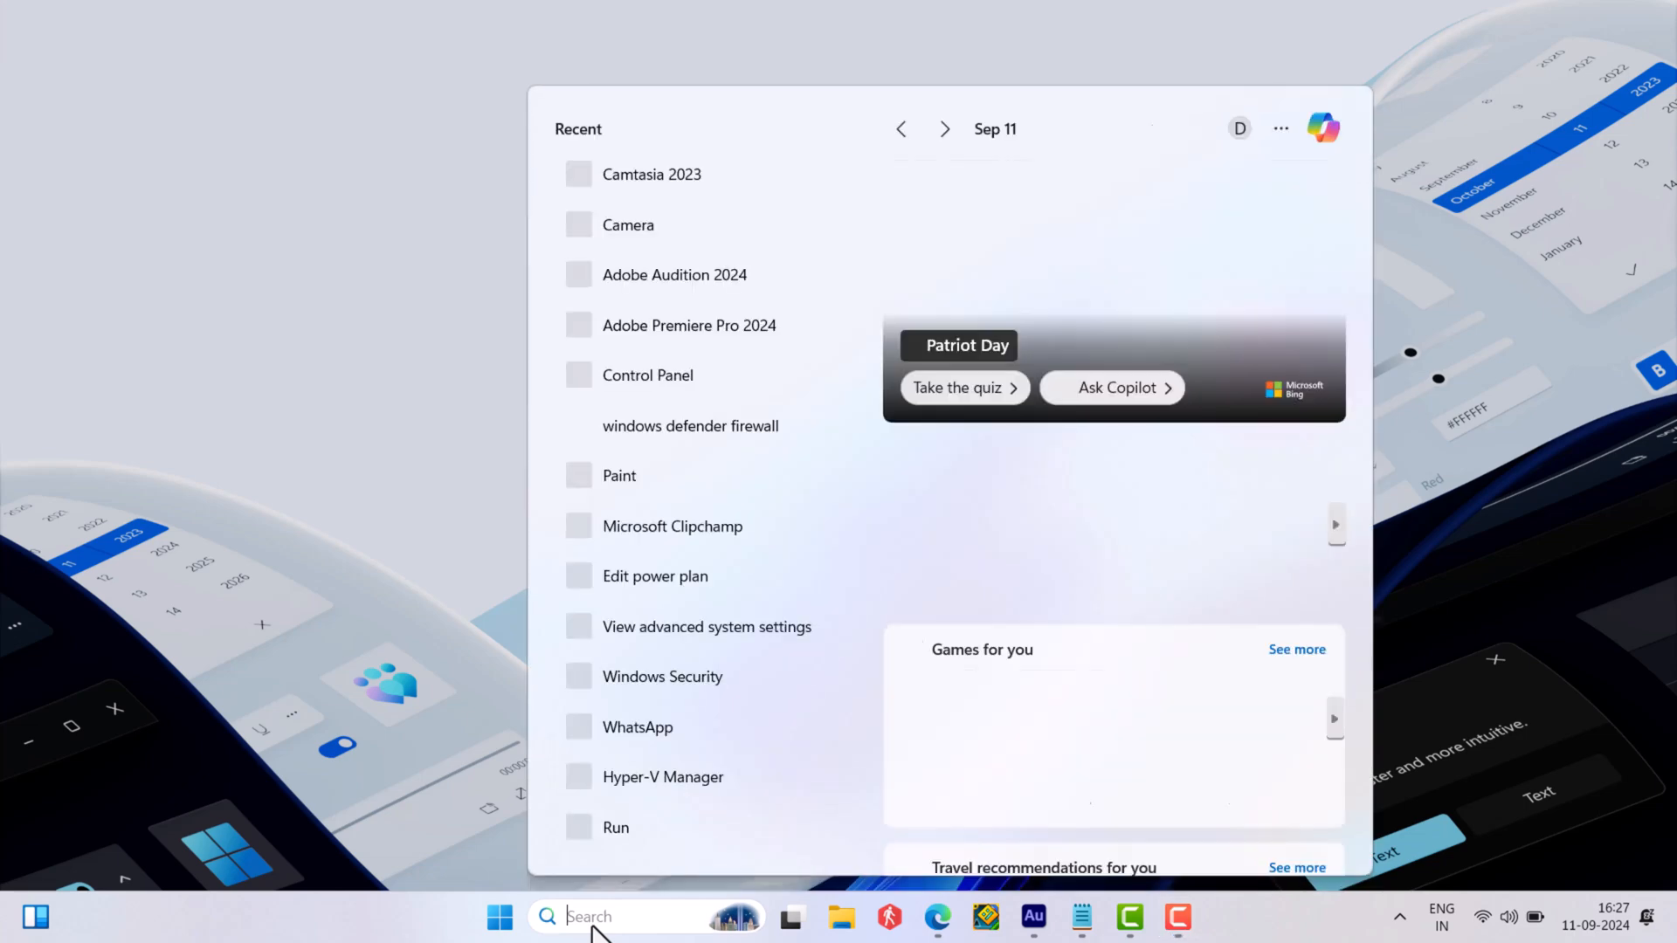
# Reach the Startup and Recovery settings via 'view advanced system settings' search
pyautogui.write('view advanced system setti')
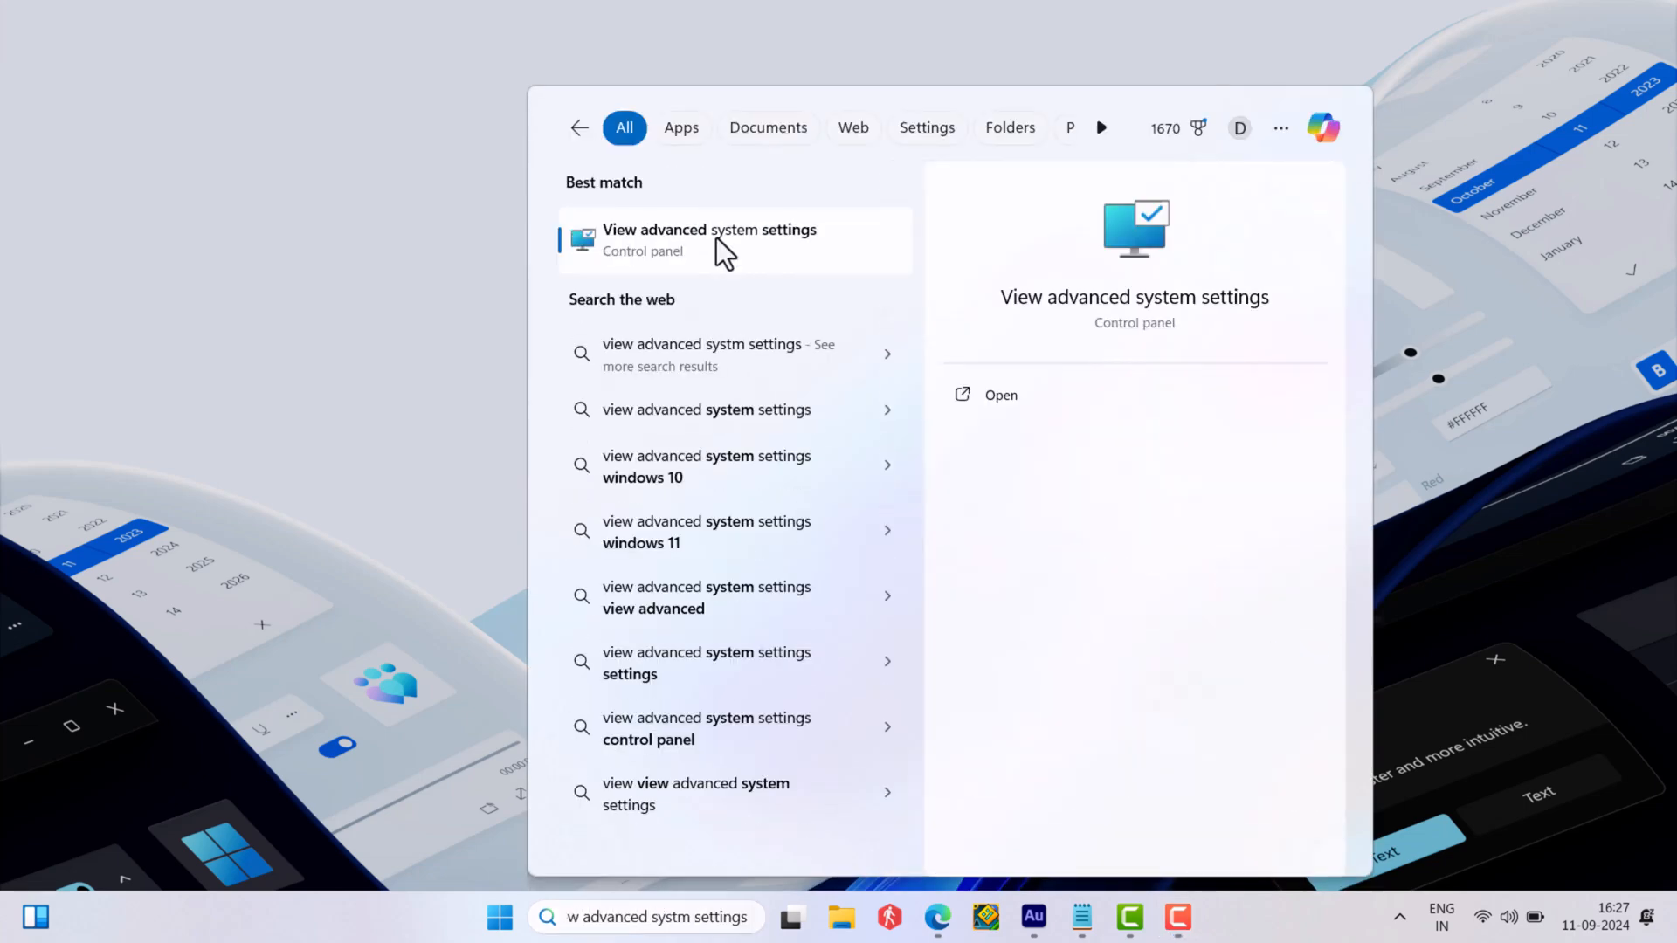
pyautogui.click(710, 239)
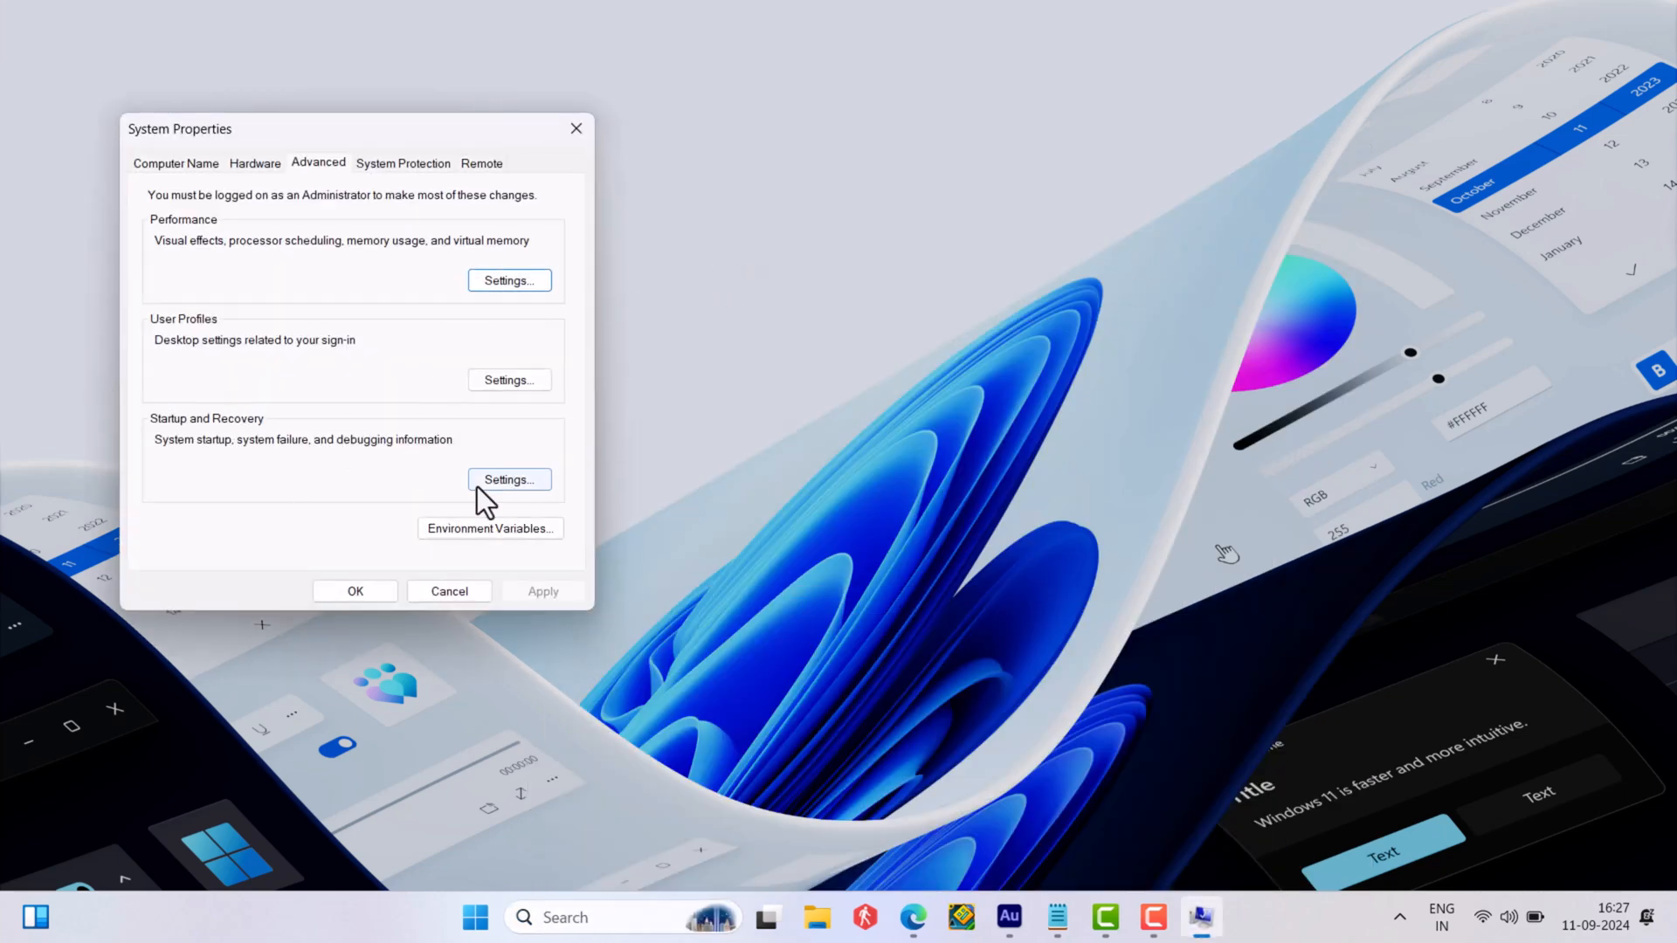
pyautogui.click(508, 479)
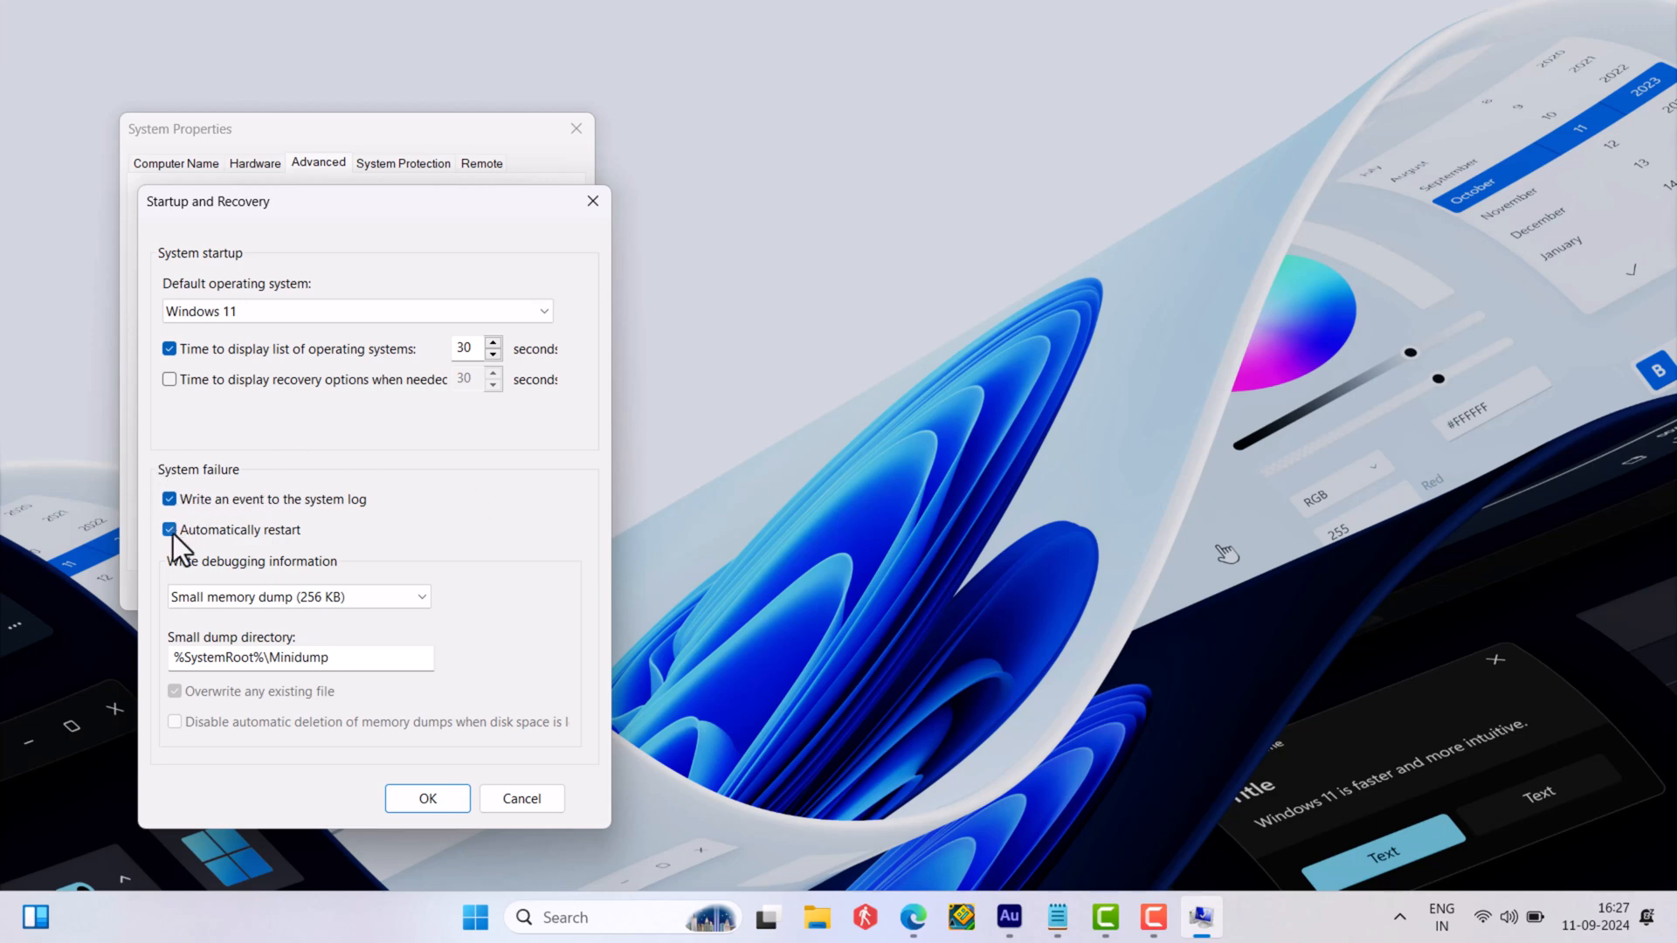
# Turn off Automatically restart after a system failure and confirm System Properties
pyautogui.click(169, 531)
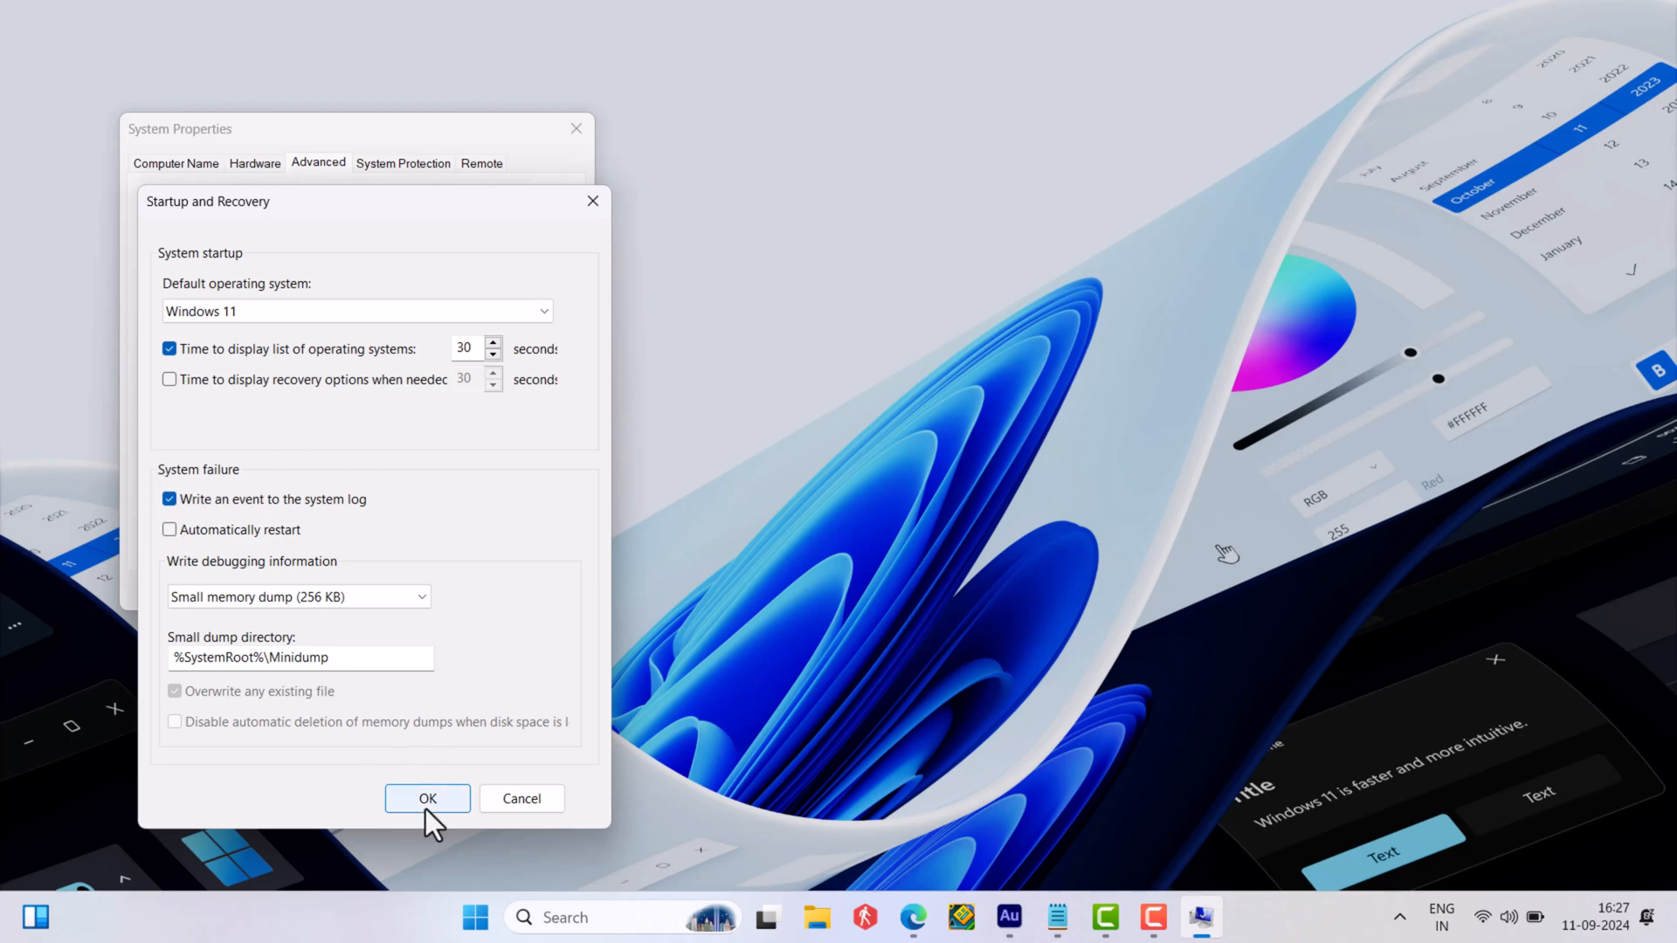
pyautogui.click(427, 798)
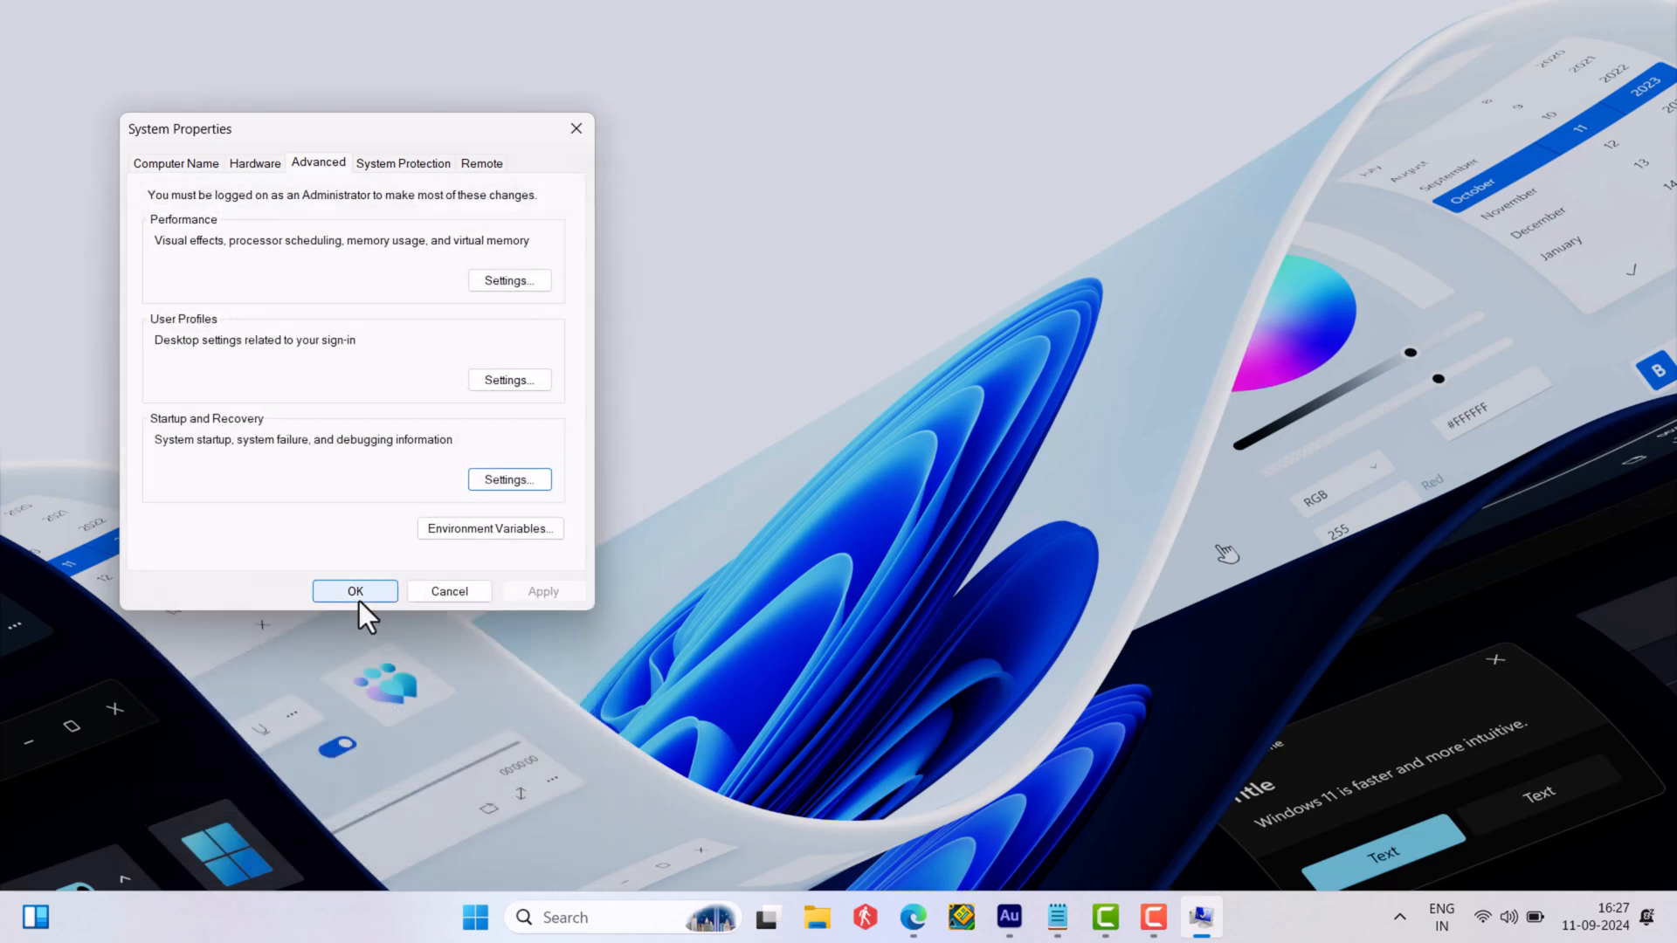
pyautogui.click(355, 591)
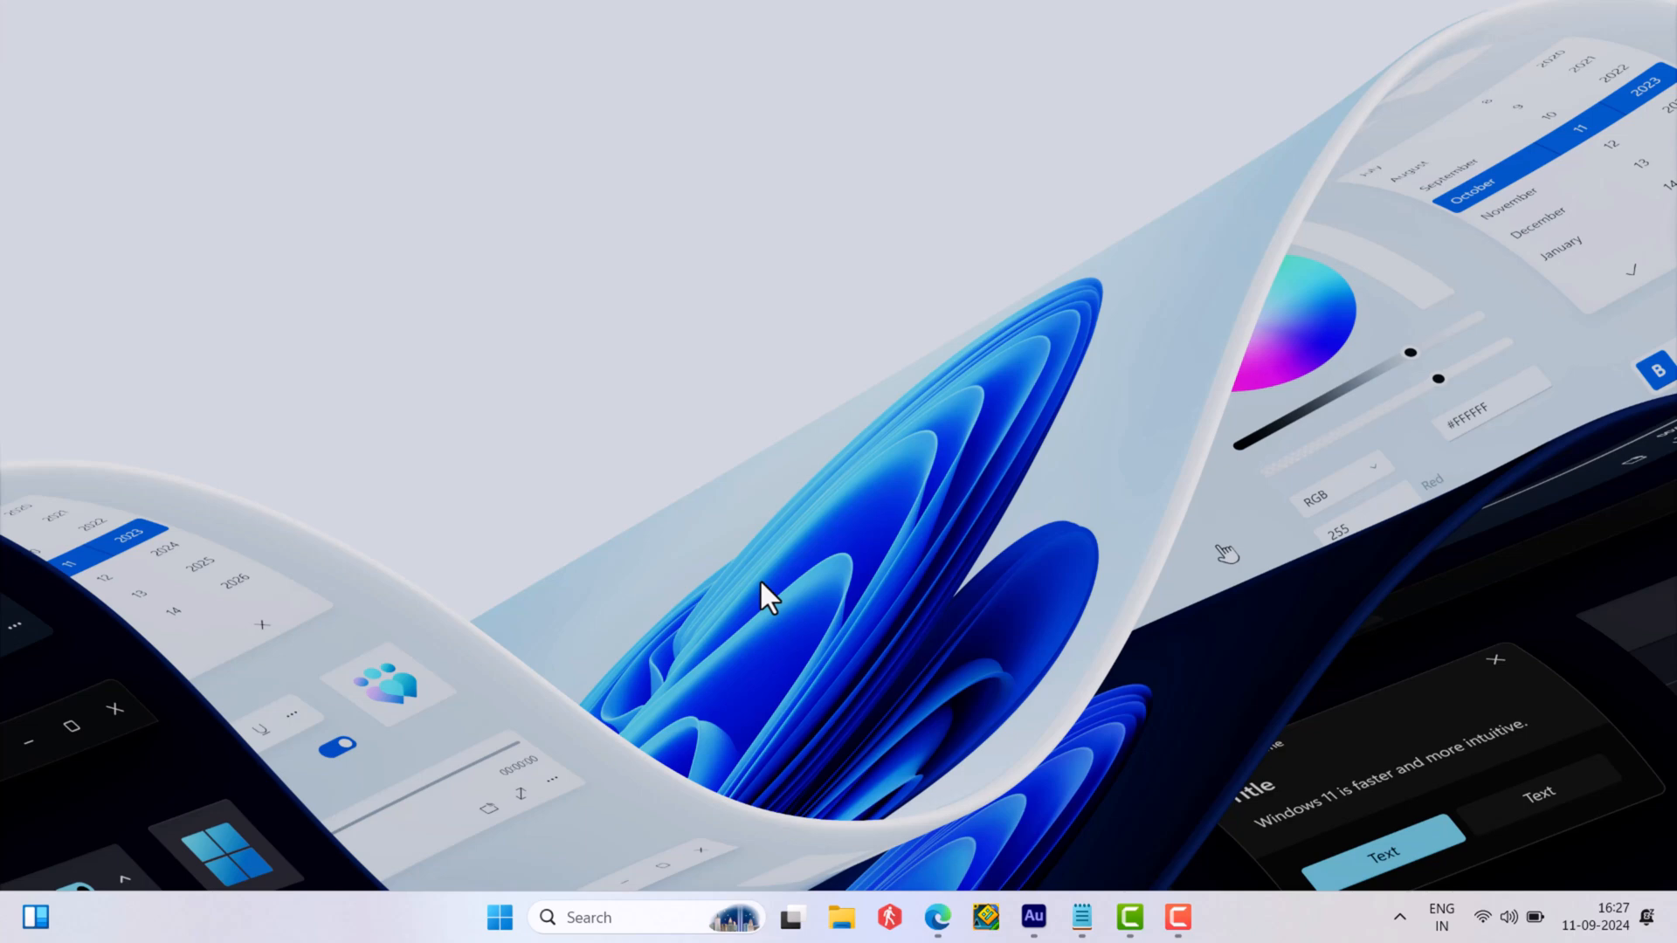
# Reach Power Options' power button and shutdown settings via the 'edit power plan' search
pyautogui.write('edit power plan')
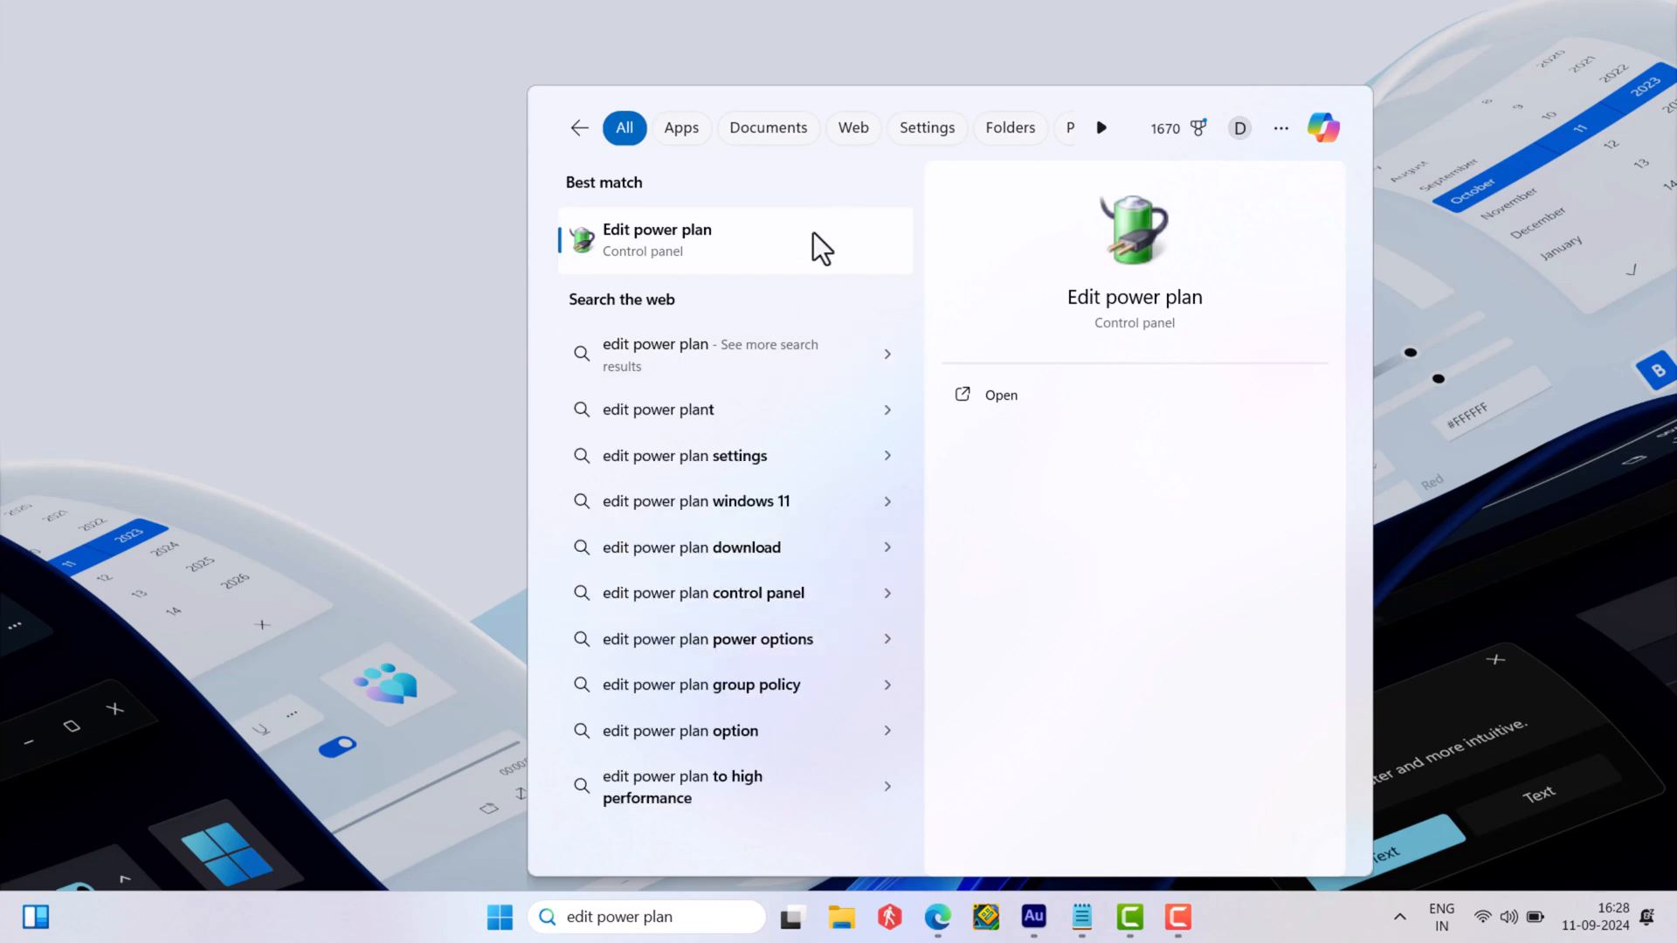
pyautogui.click(657, 239)
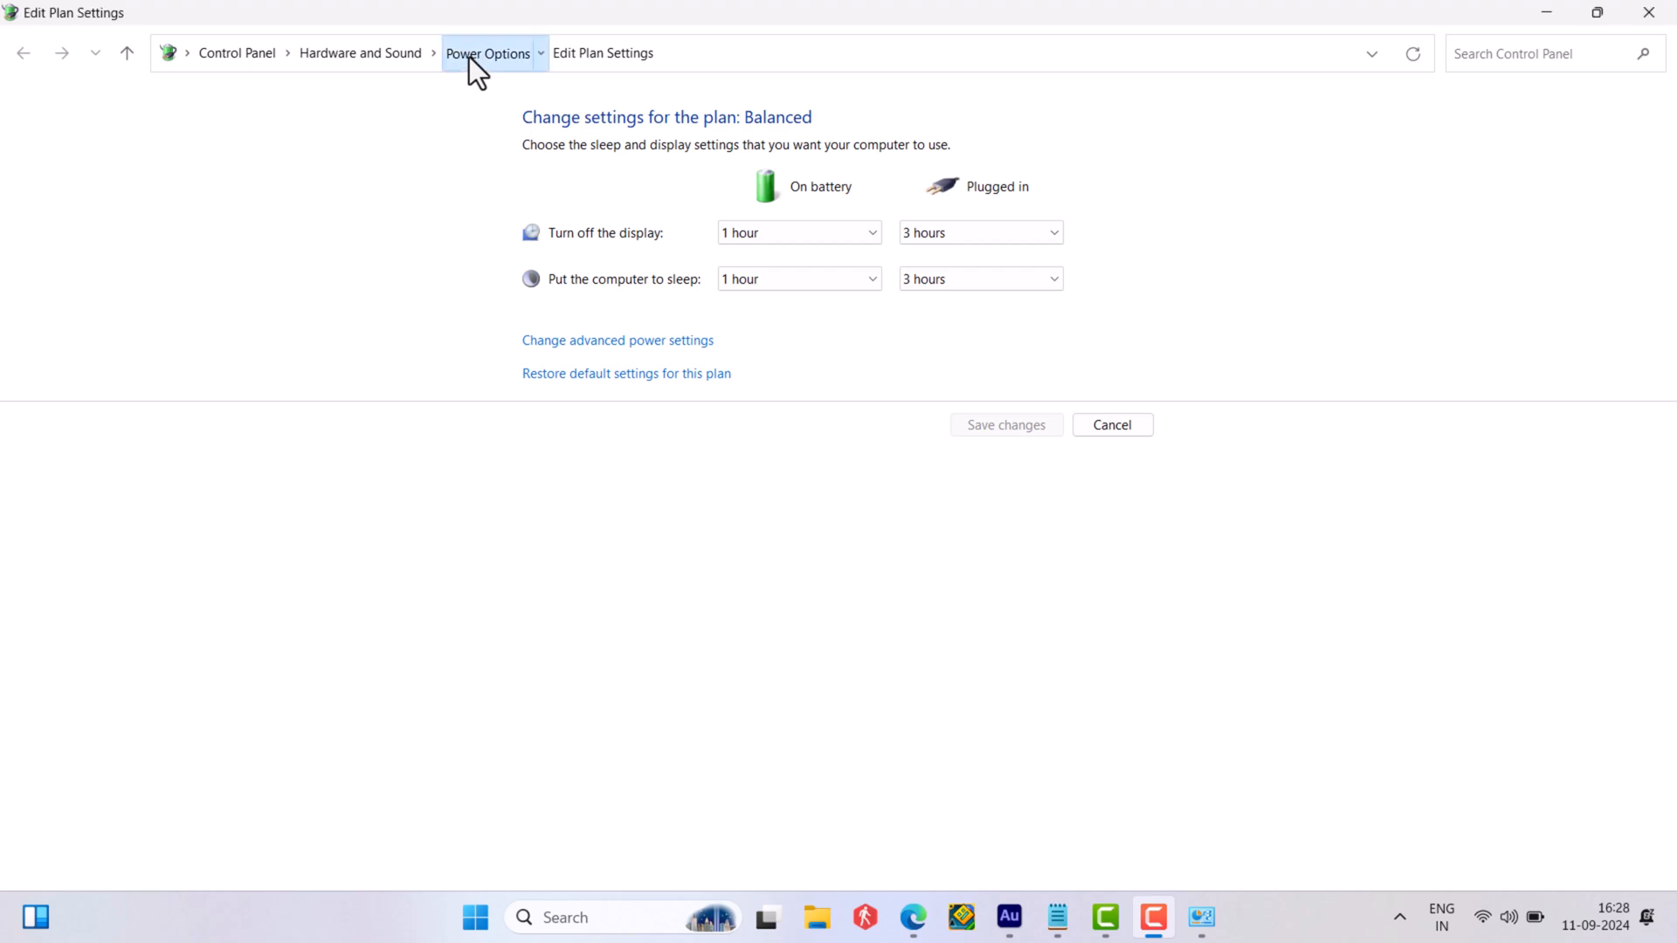
pyautogui.click(490, 53)
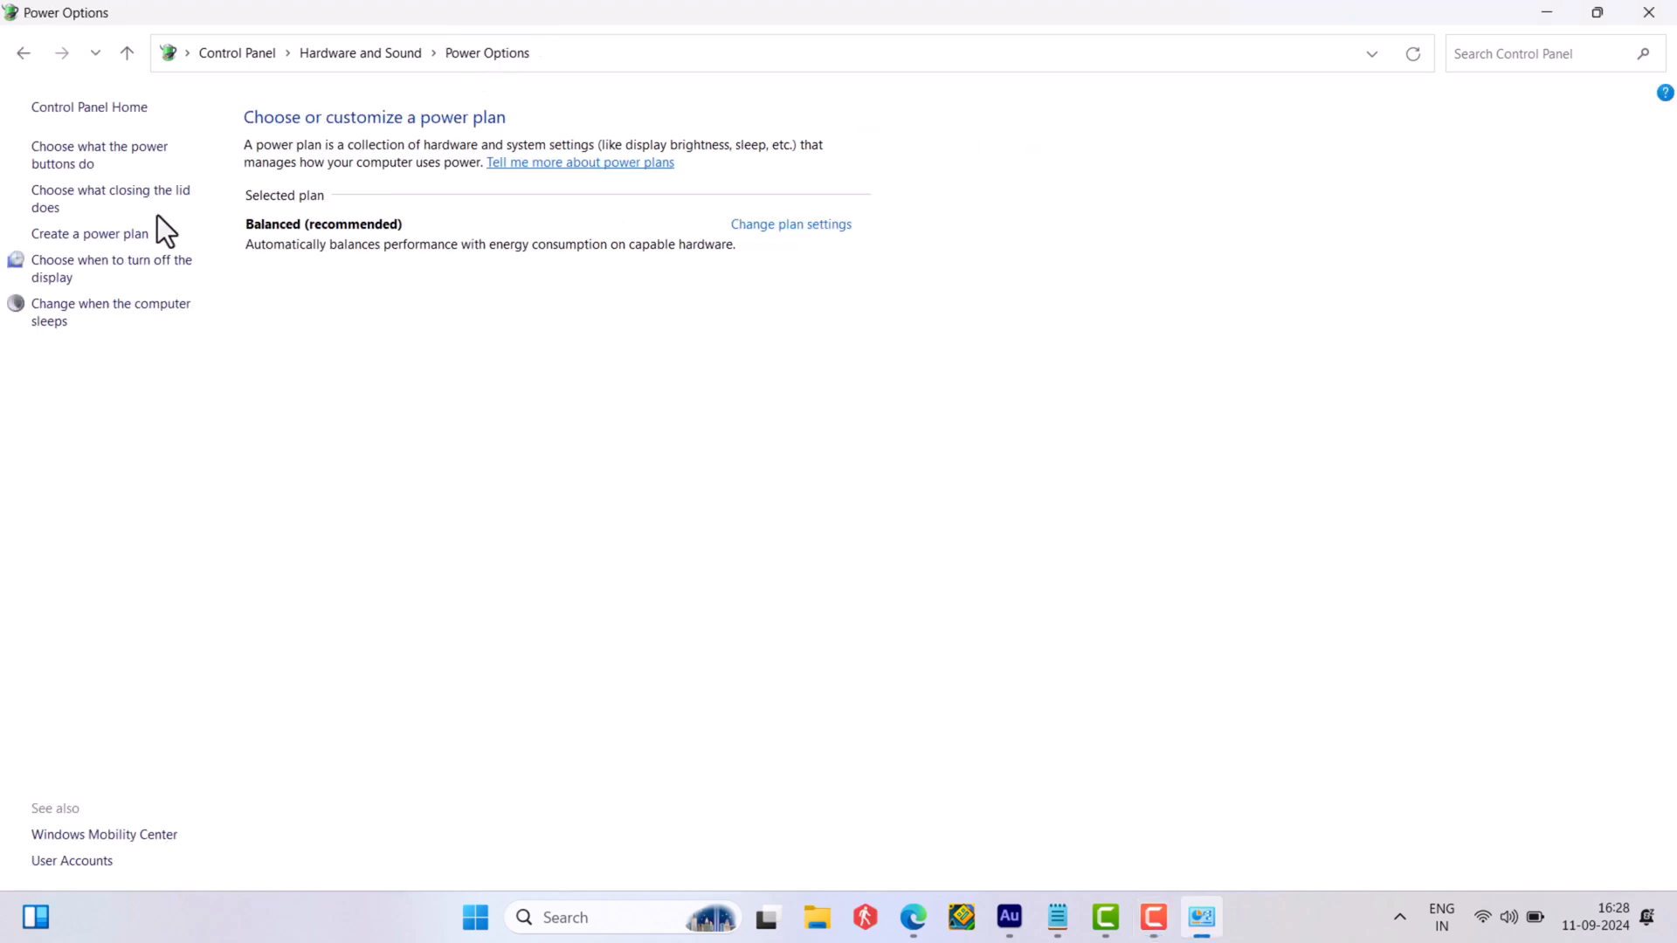
pyautogui.click(98, 154)
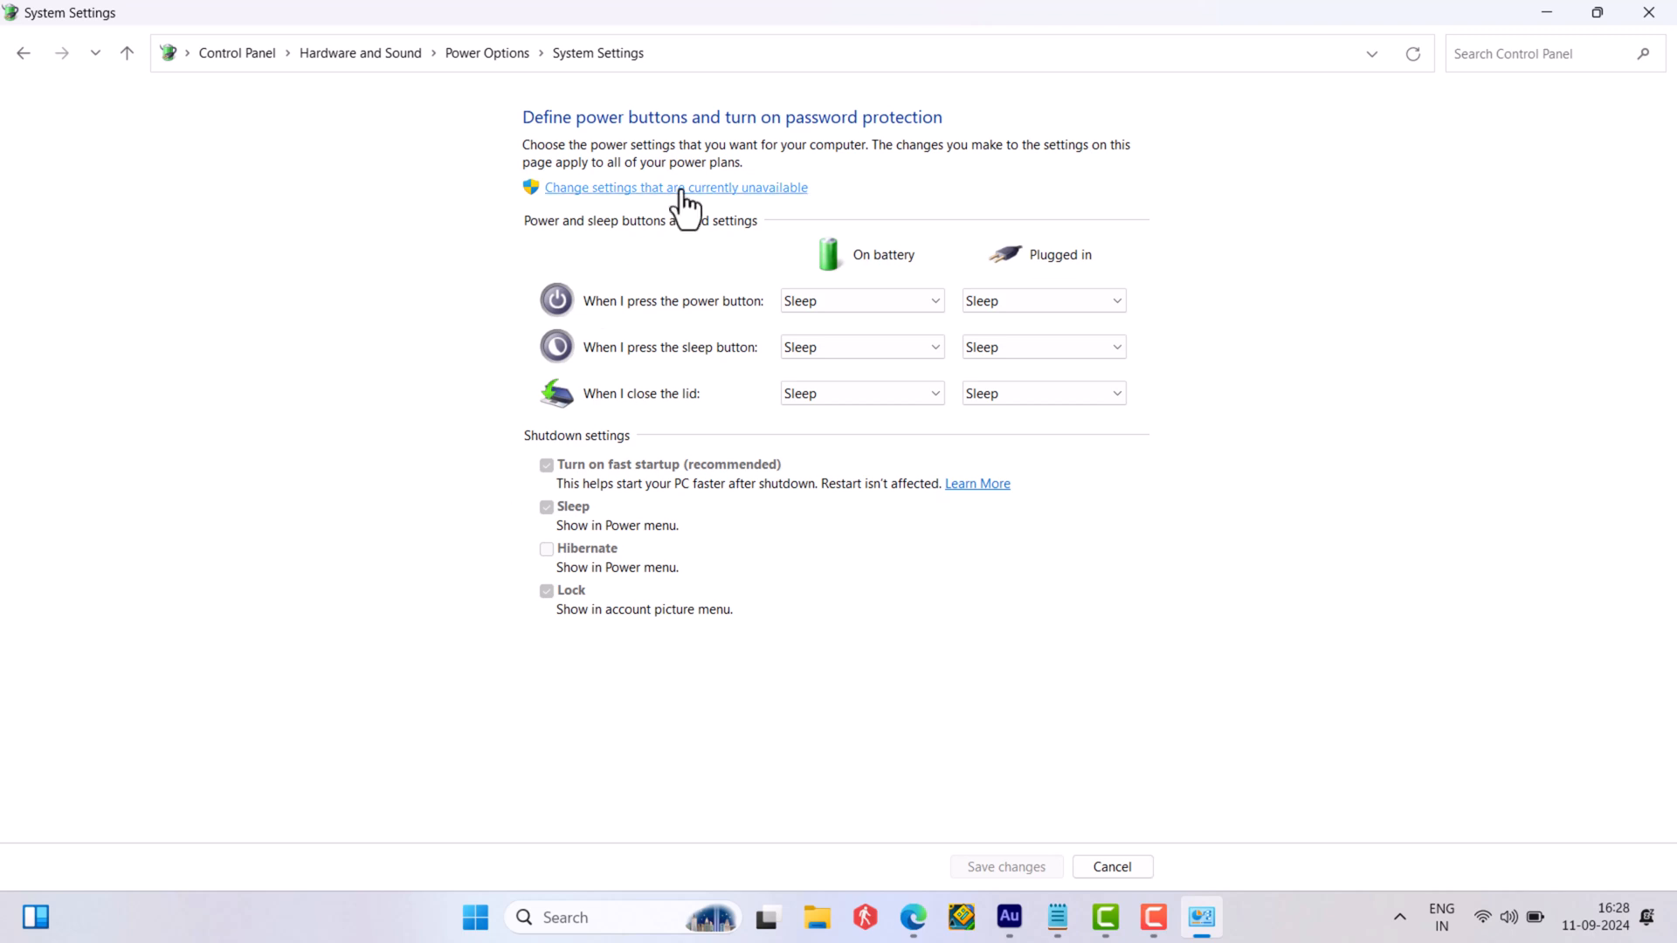
# Unlock the unavailable shutdown settings and turn off fast startup
pyautogui.click(678, 189)
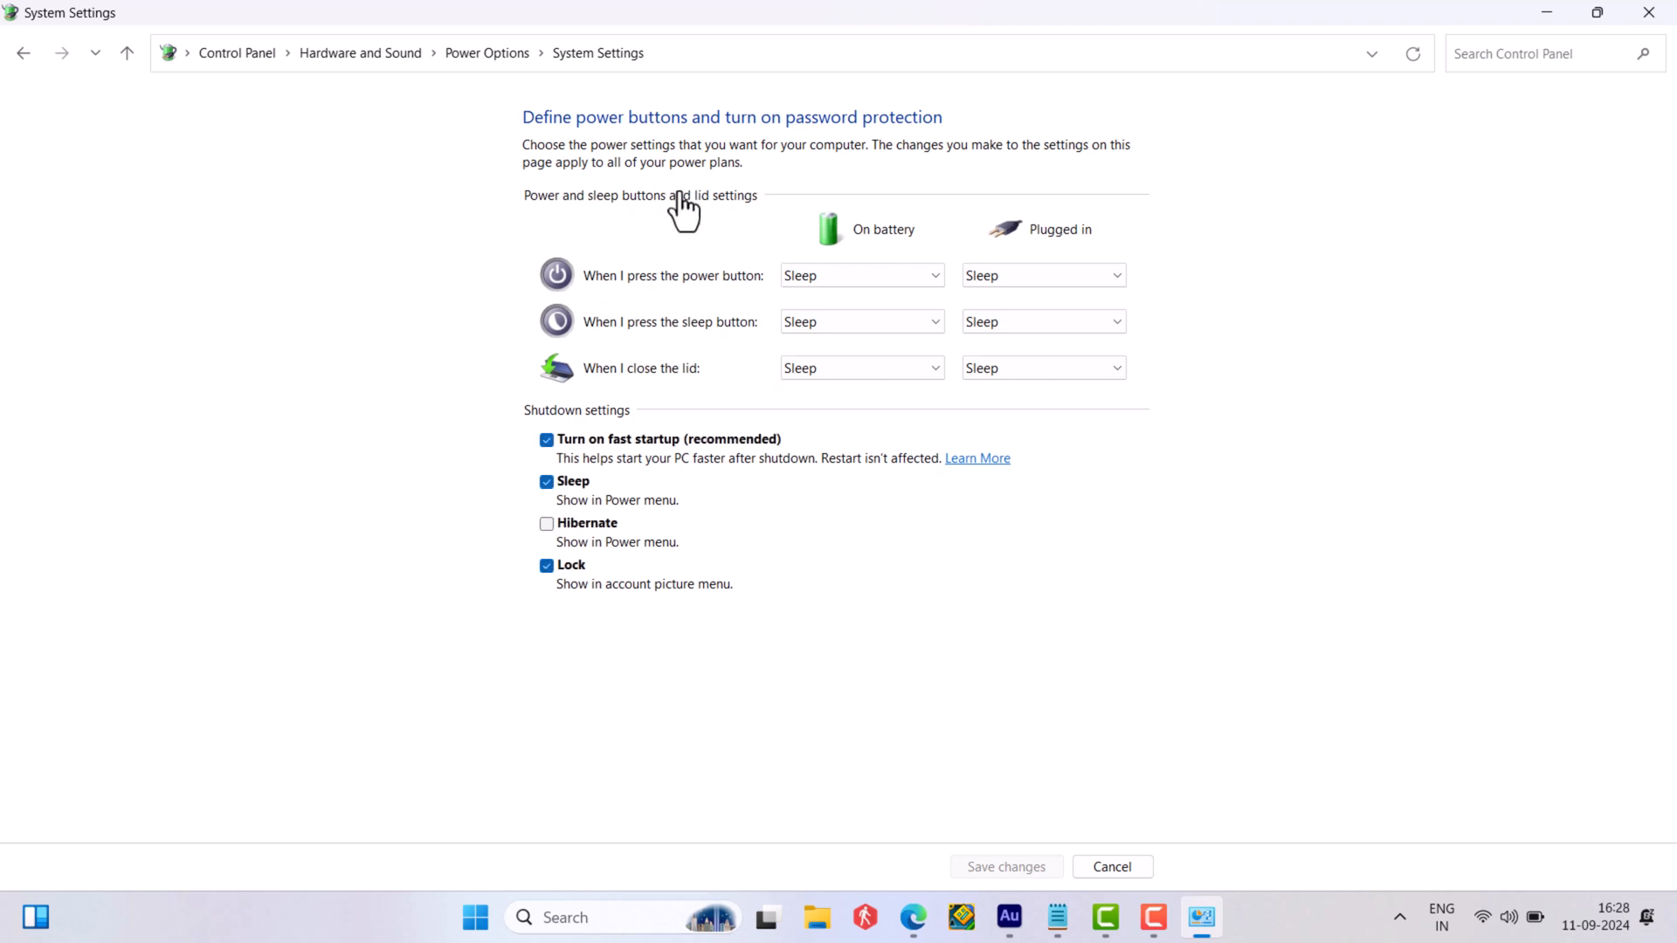
pyautogui.click(545, 440)
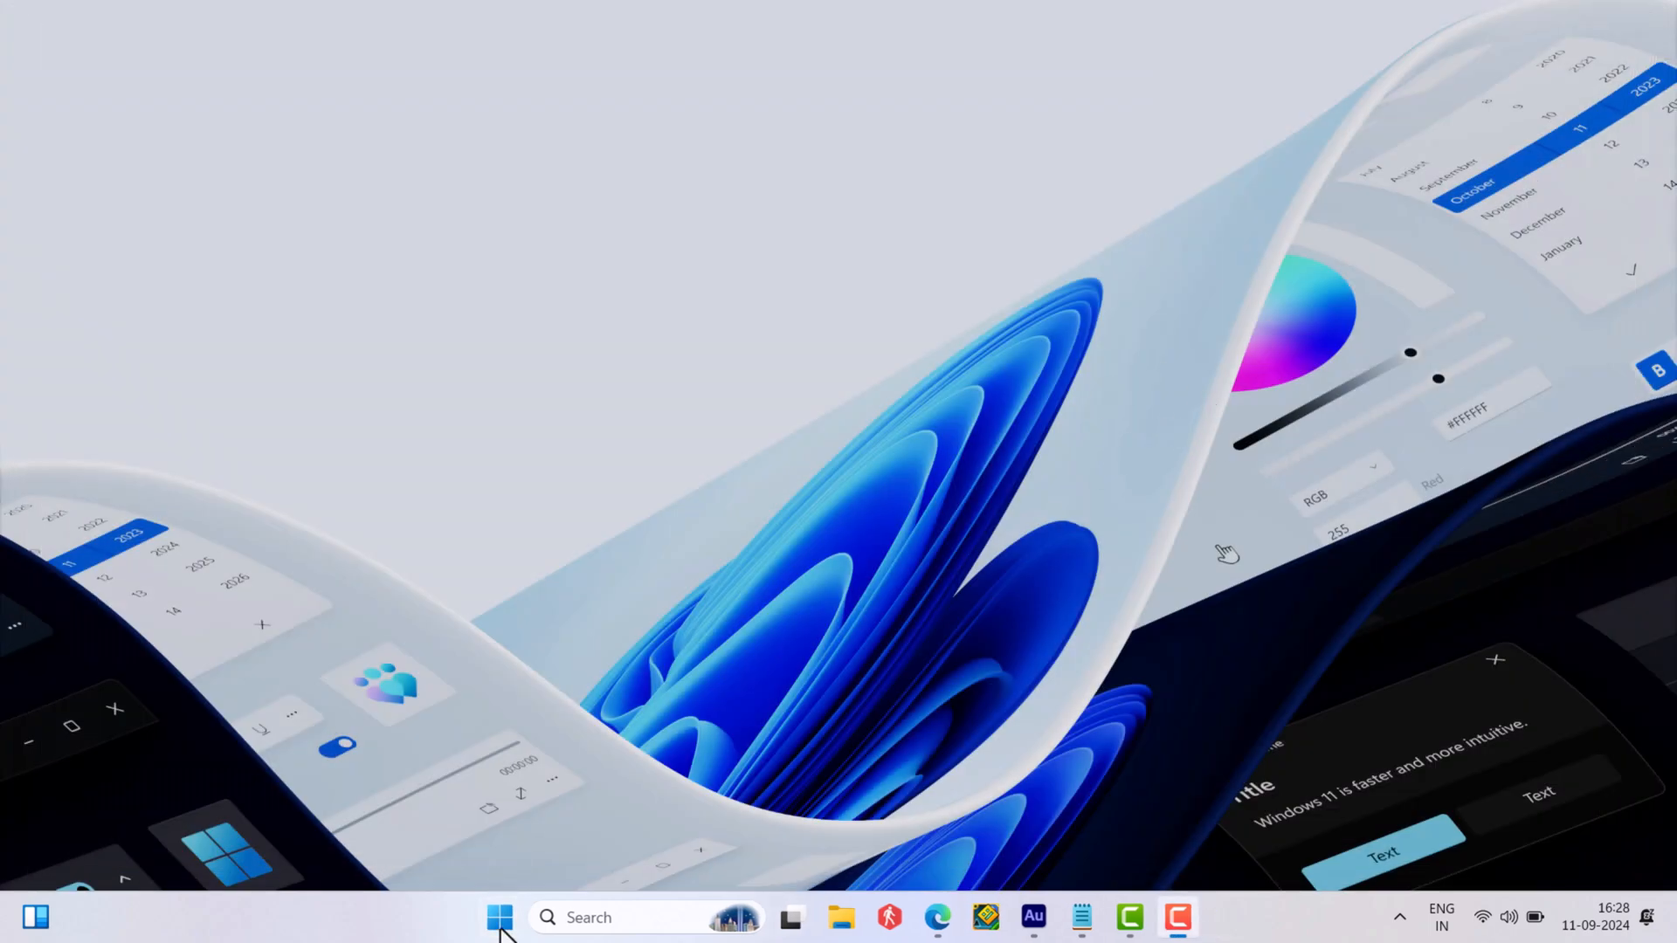
# Launch Device Manager from the Start menu shortcuts and expand Network adapters
pyautogui.rightClick(500, 942)
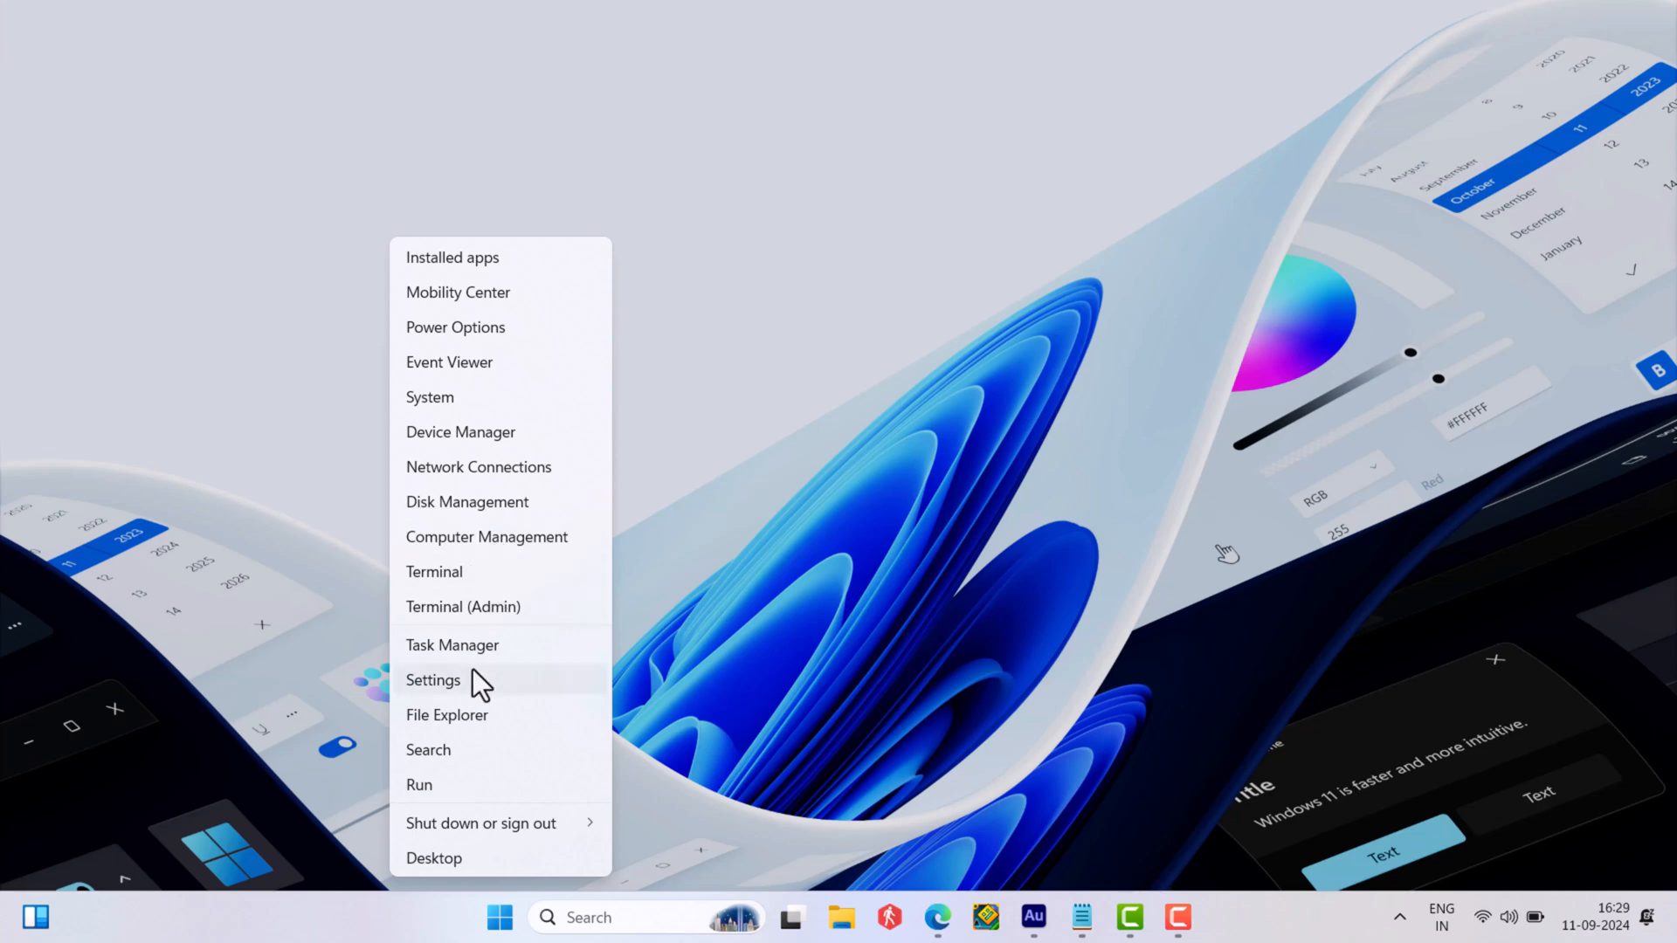
pyautogui.click(461, 434)
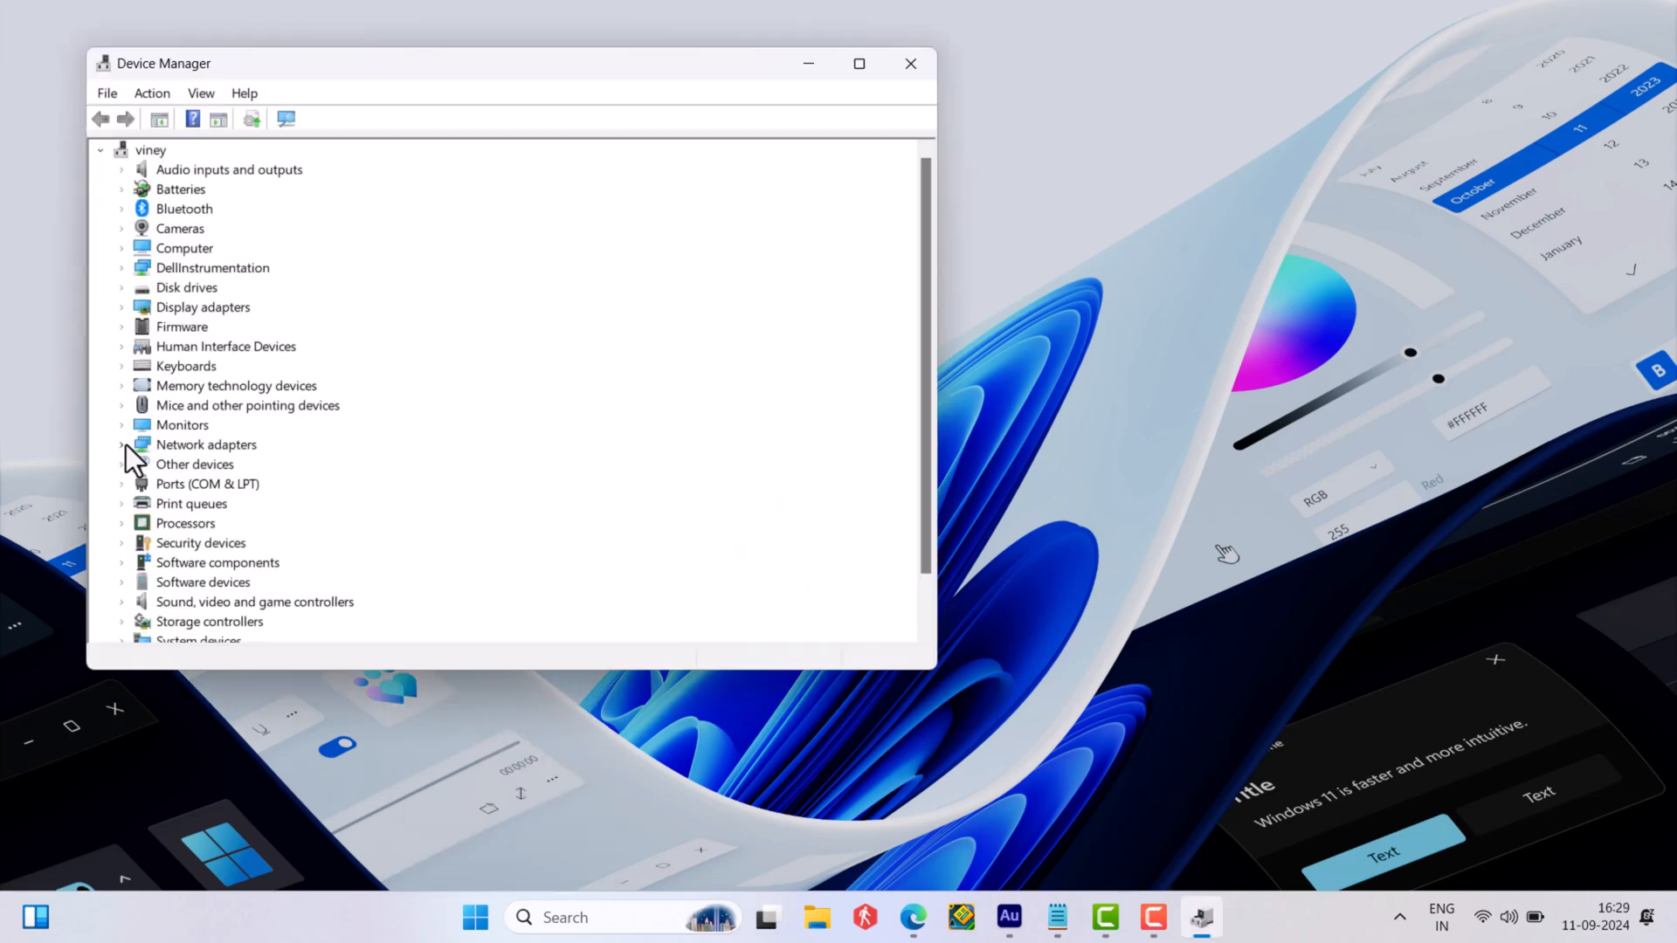
pyautogui.click(122, 446)
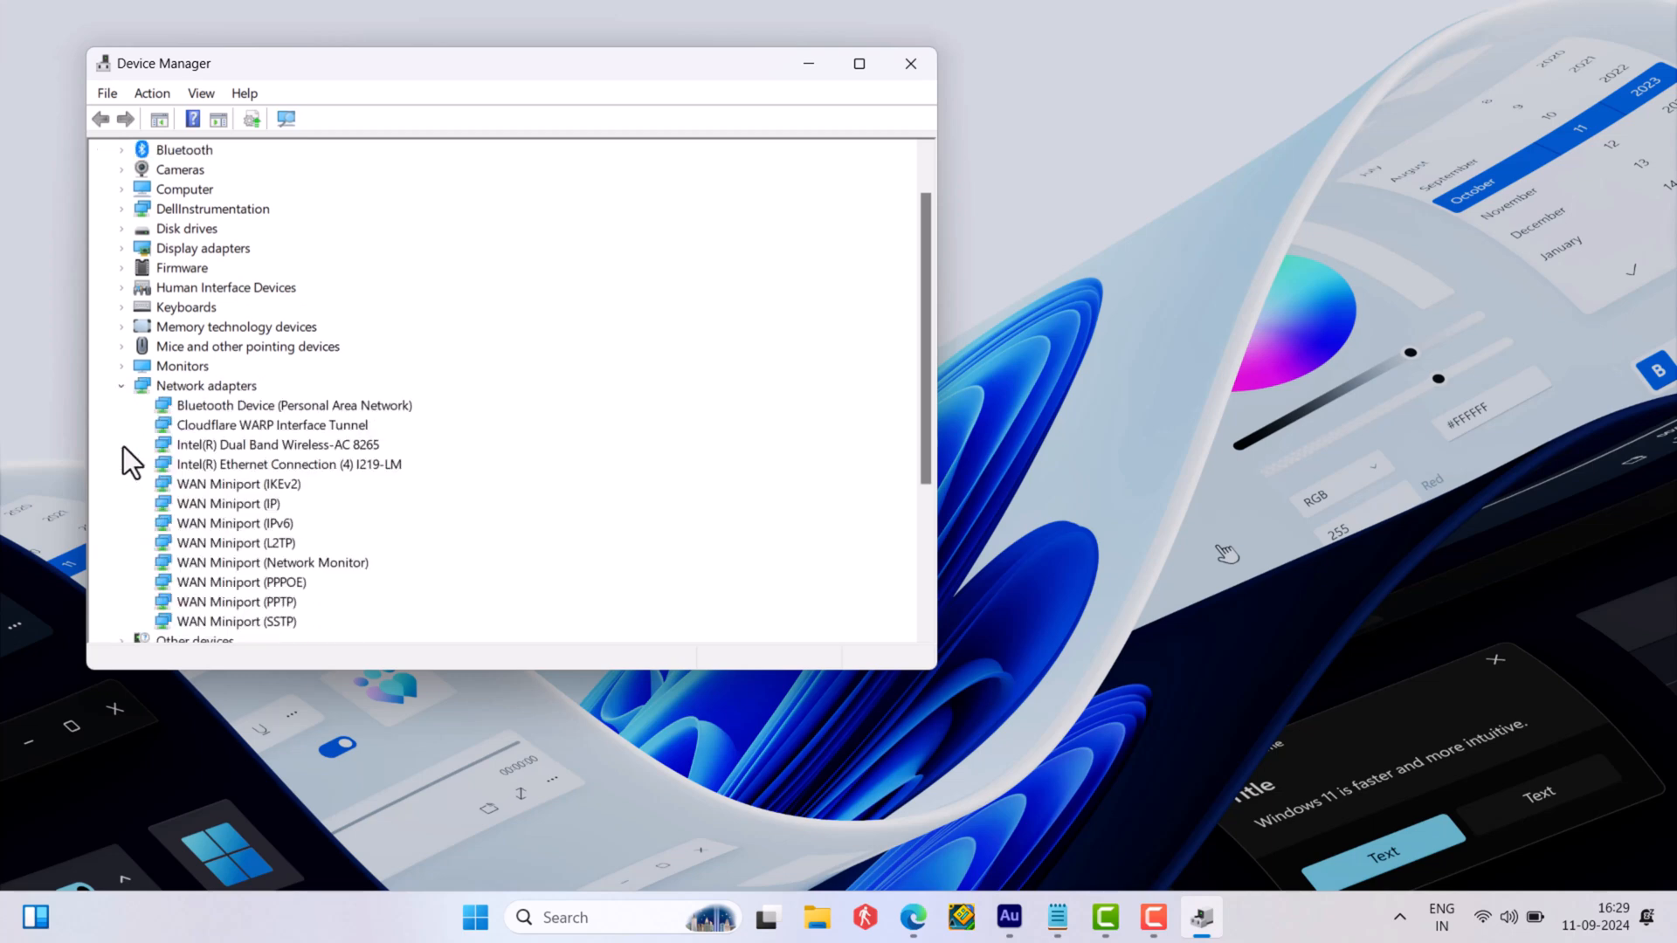
pyautogui.moveTo(279, 457)
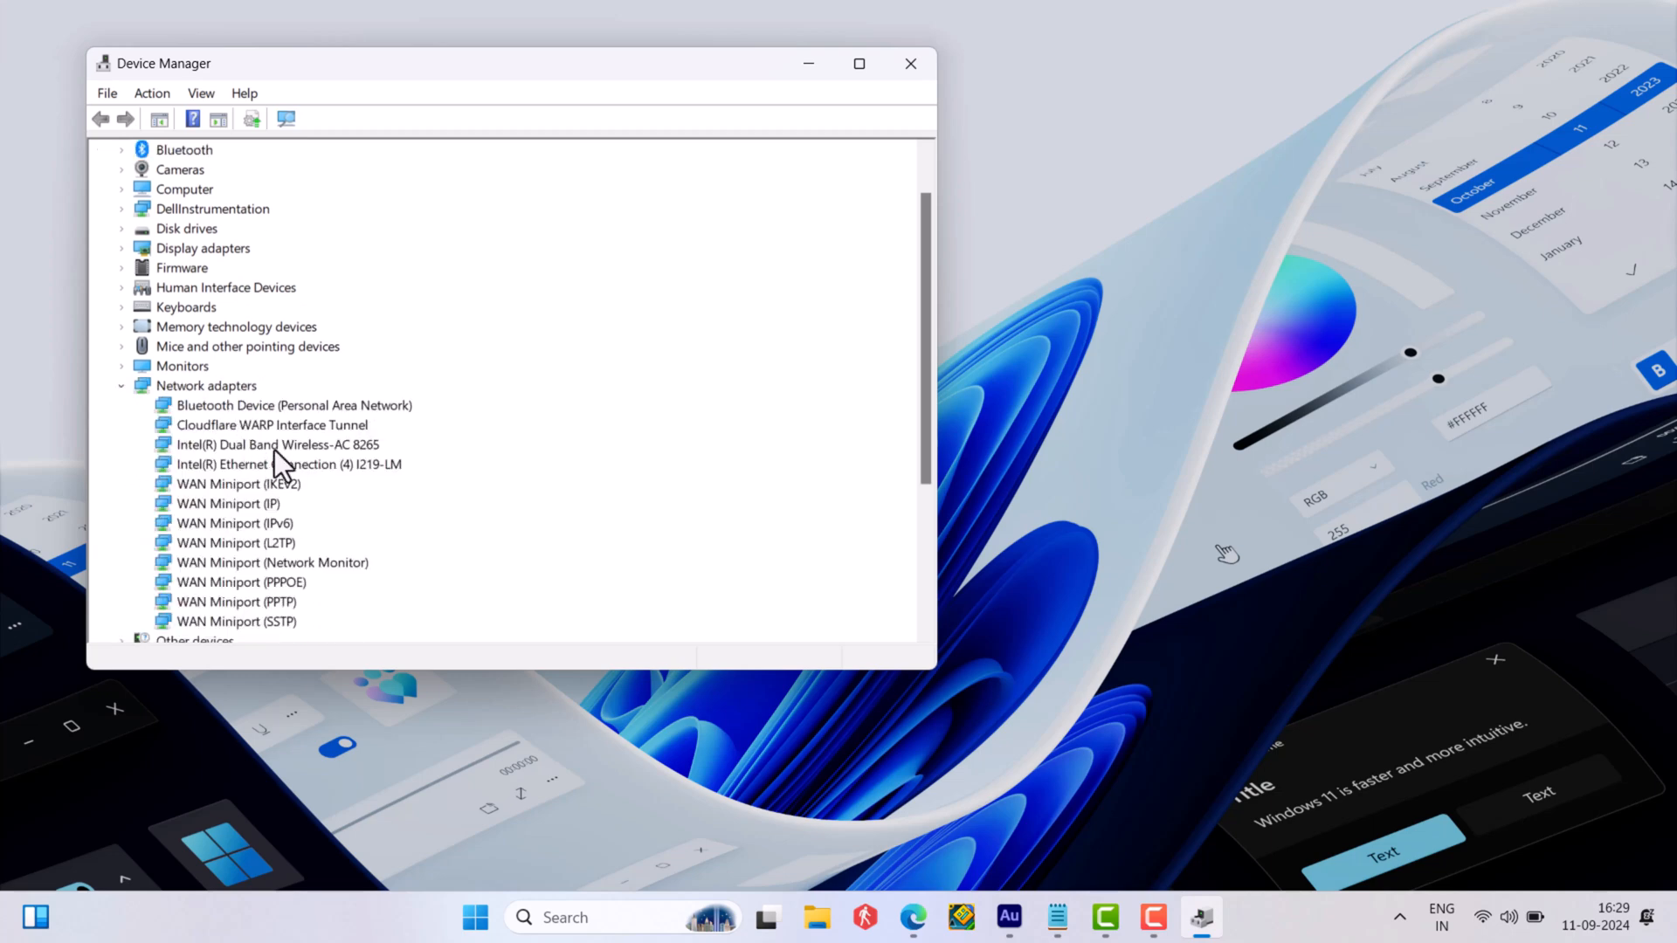
# Review the Intel Dual Band Wireless-AC 8265's Power Management settings and confirm its properties
pyautogui.rightClick(276, 446)
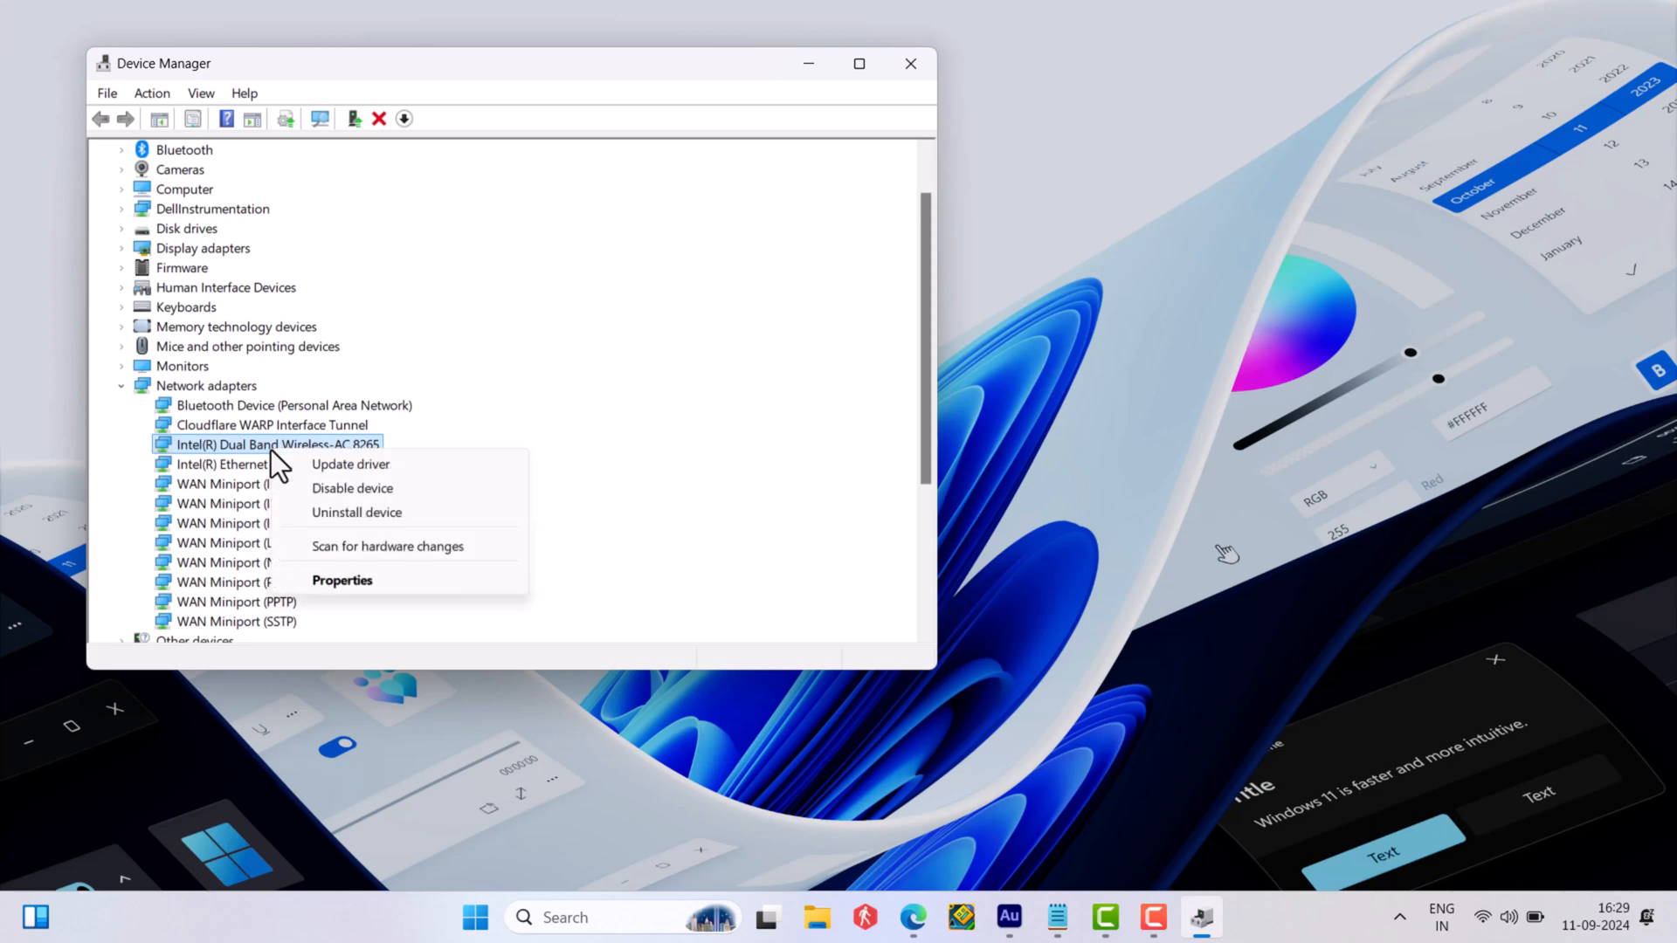
pyautogui.click(343, 580)
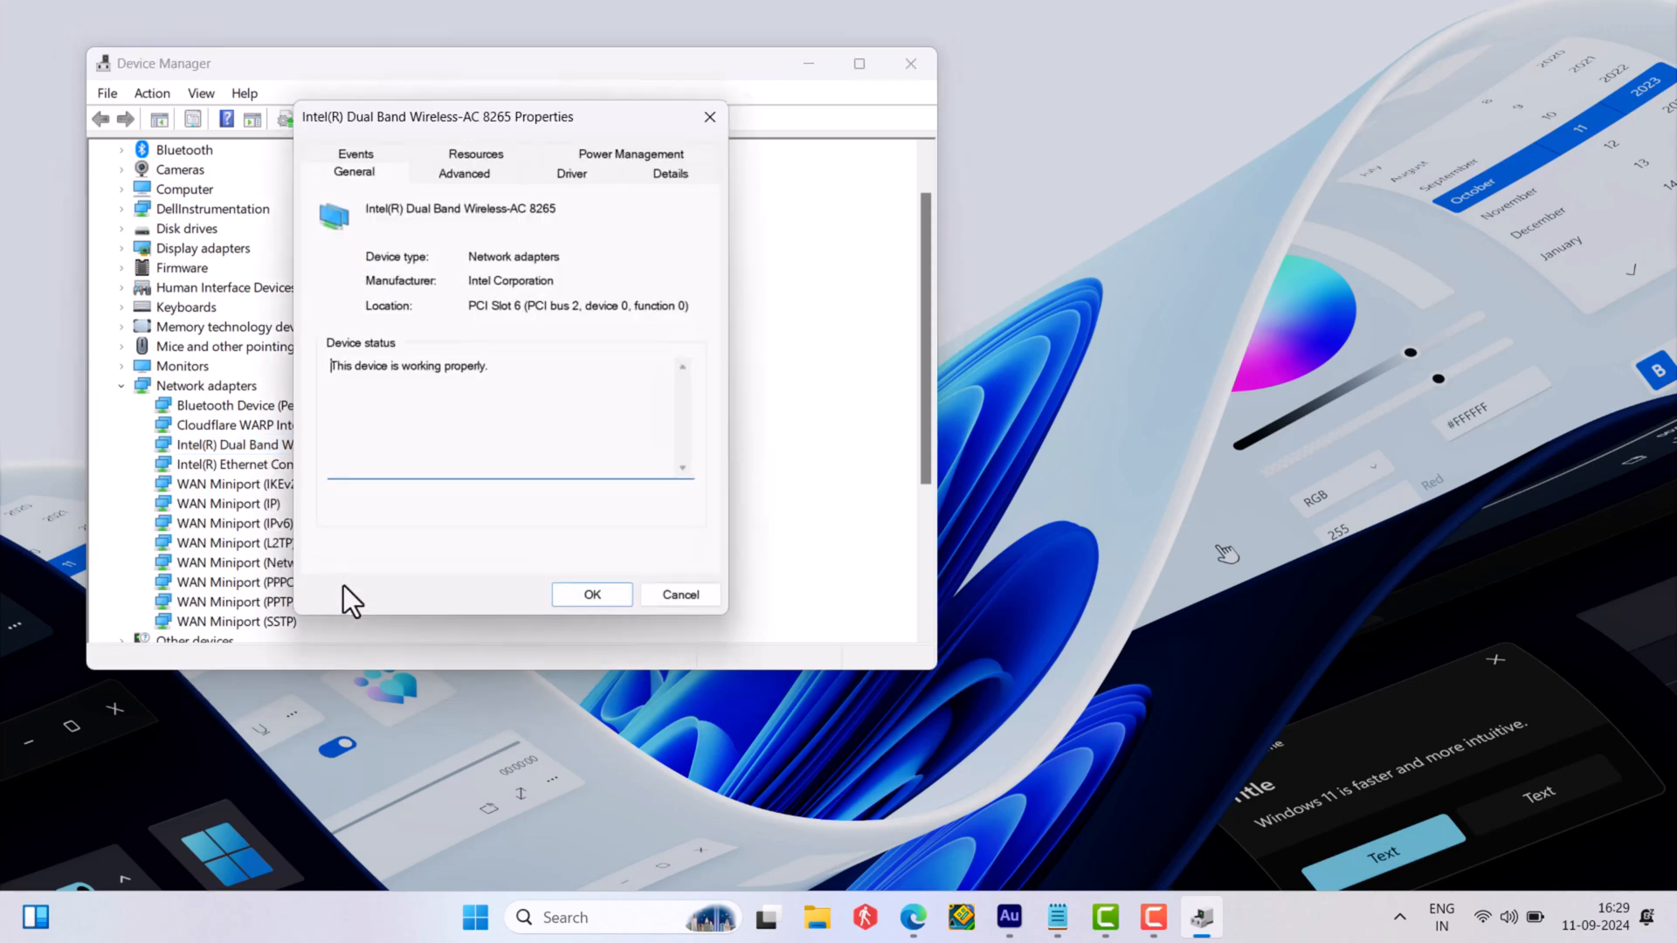
pyautogui.moveTo(664, 184)
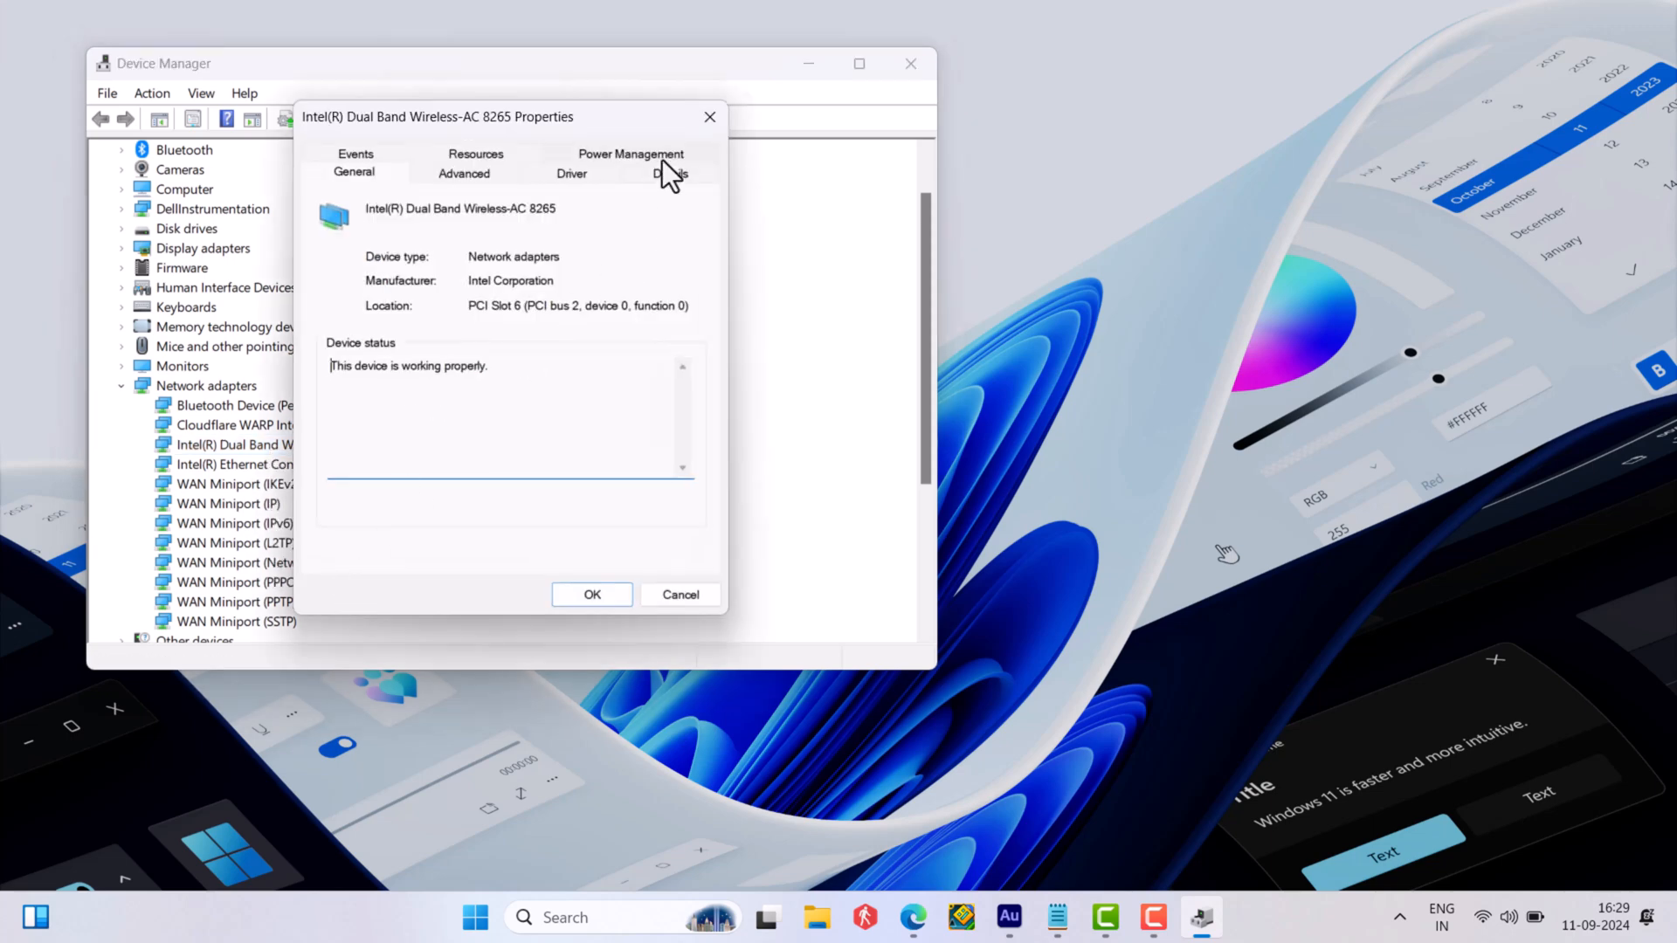
pyautogui.click(629, 154)
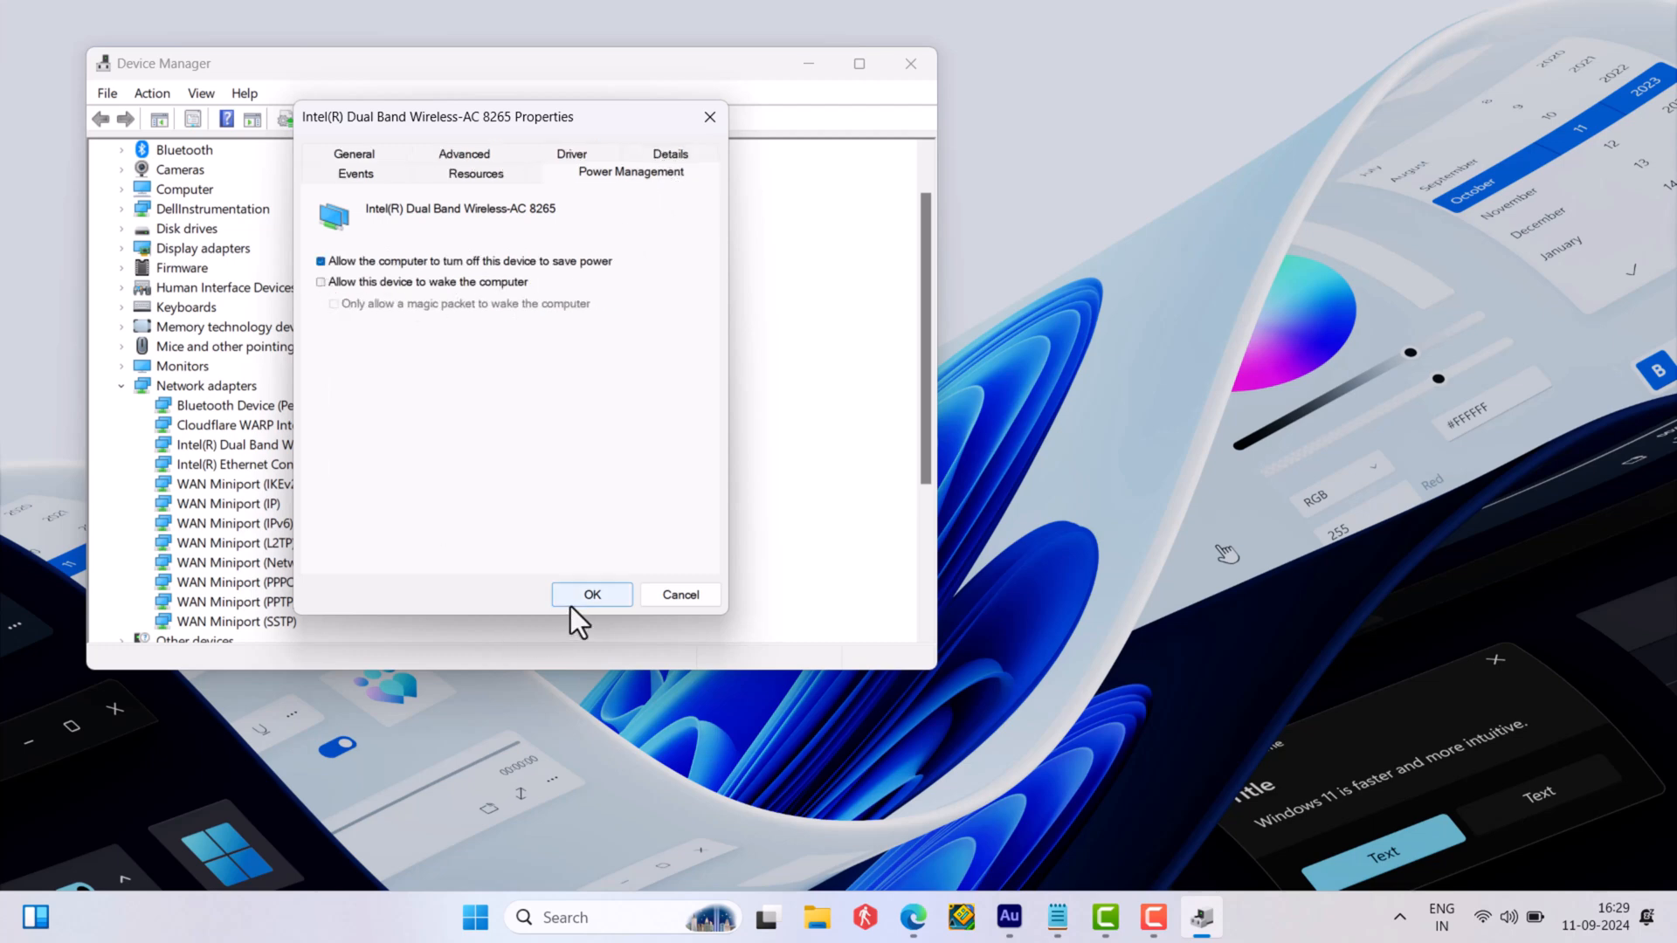
pyautogui.click(592, 594)
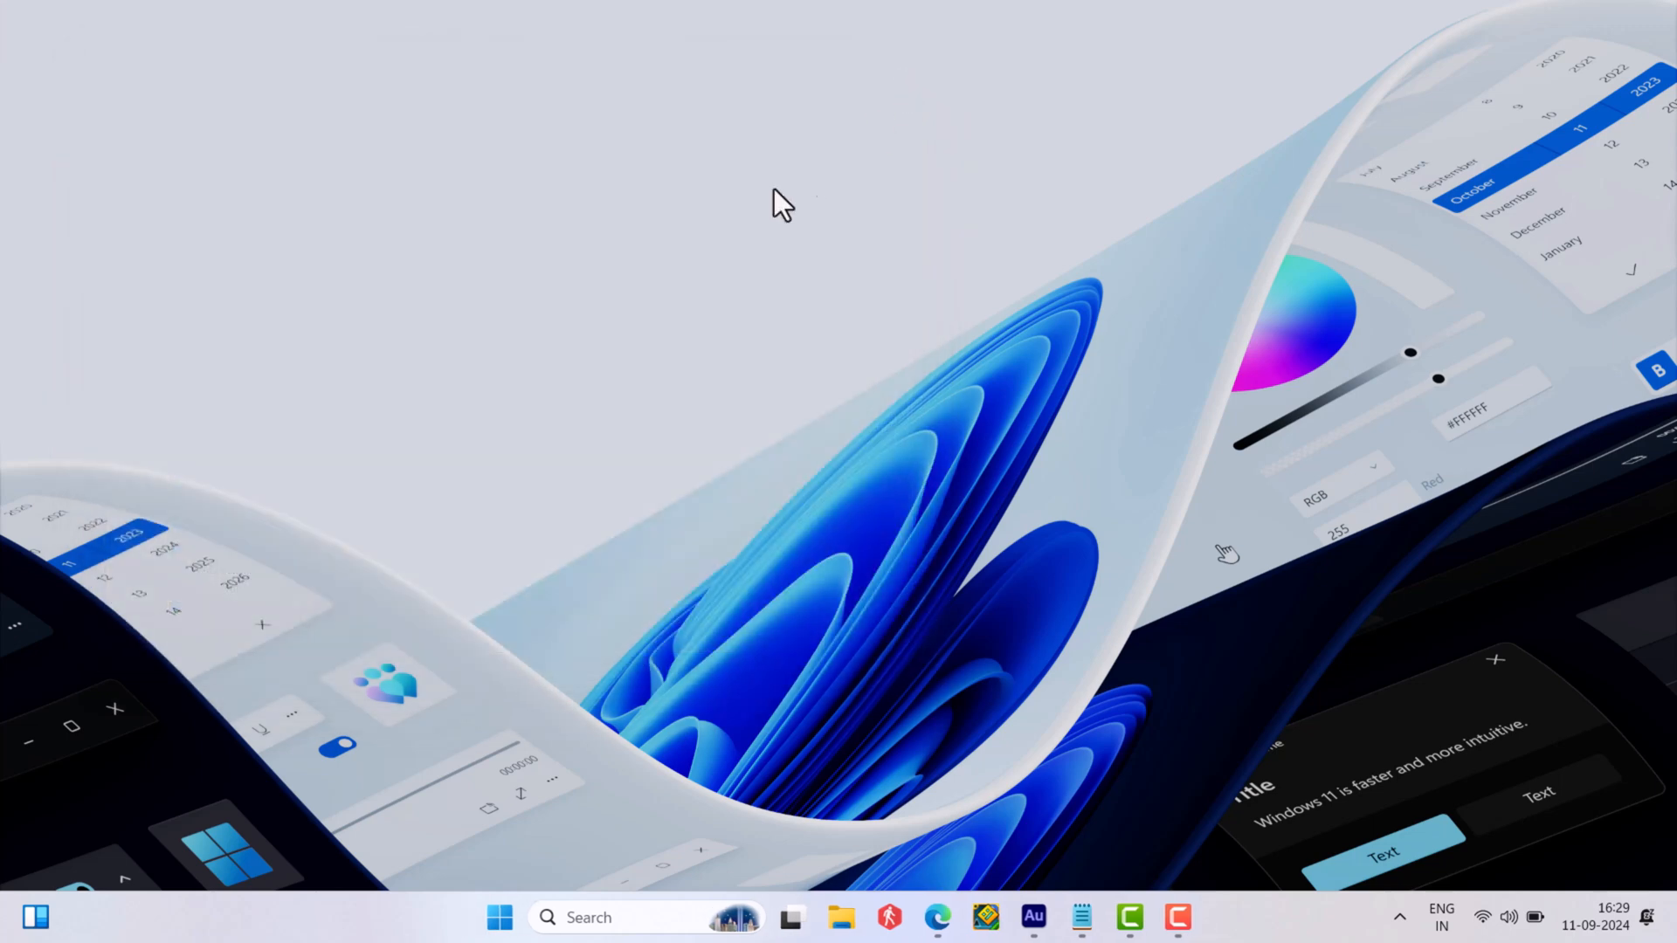
# Launch regedit with administrator approval and expand HKEY_LOCAL_MACHINE
pyautogui.write('registry editor')
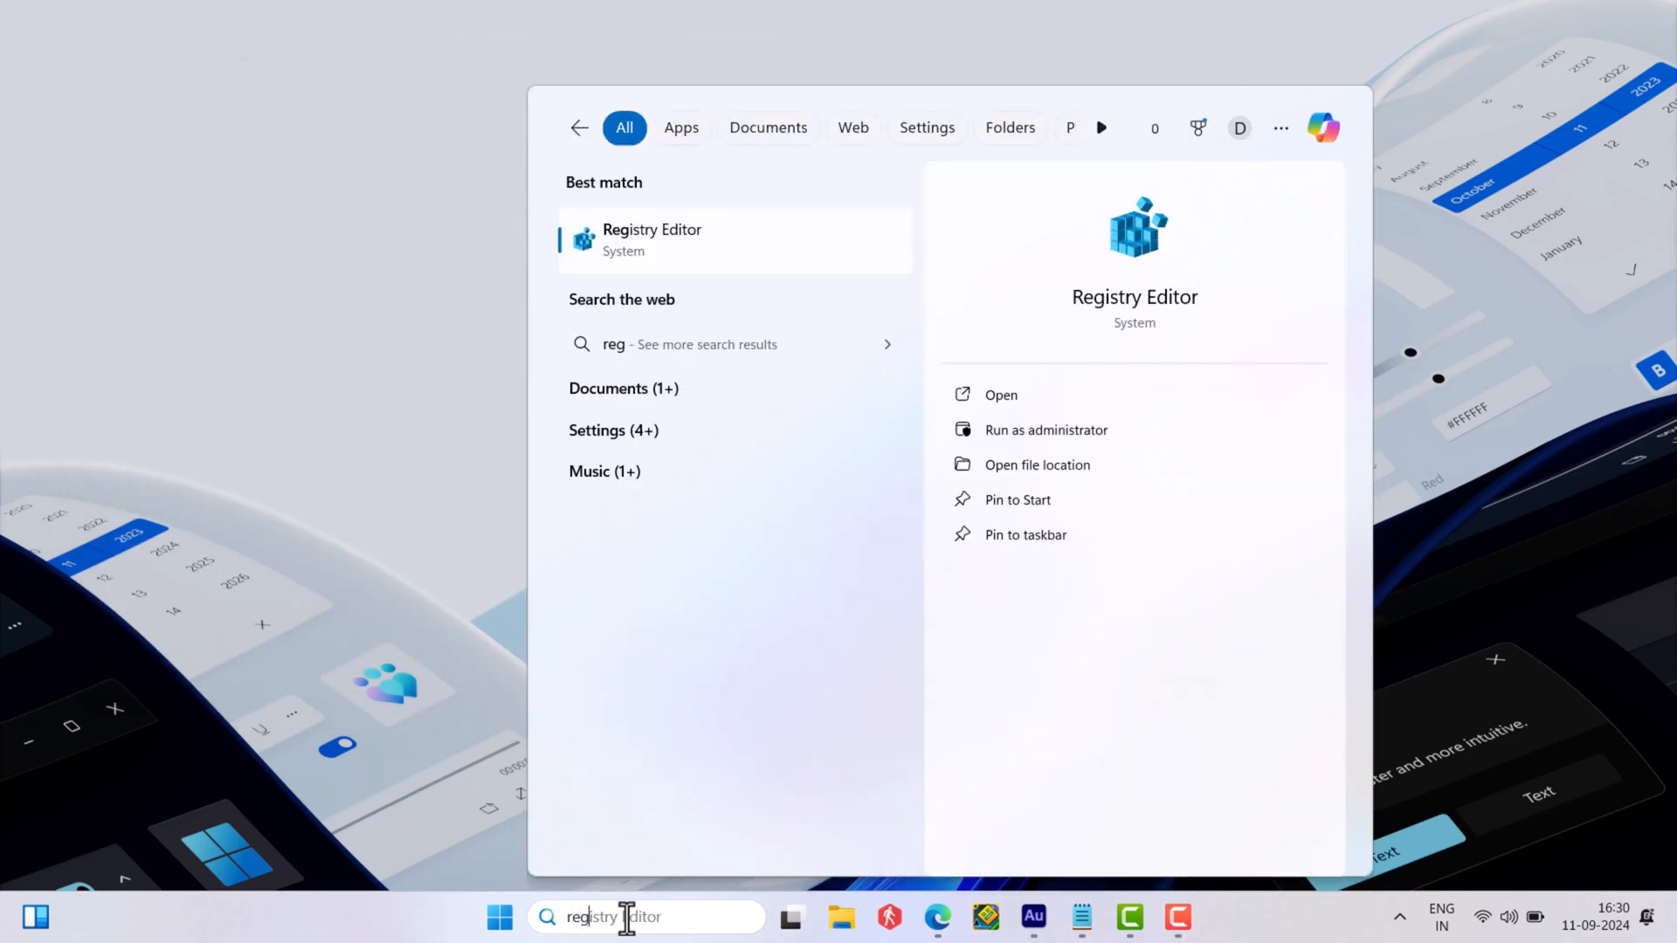
pyautogui.write('regedit')
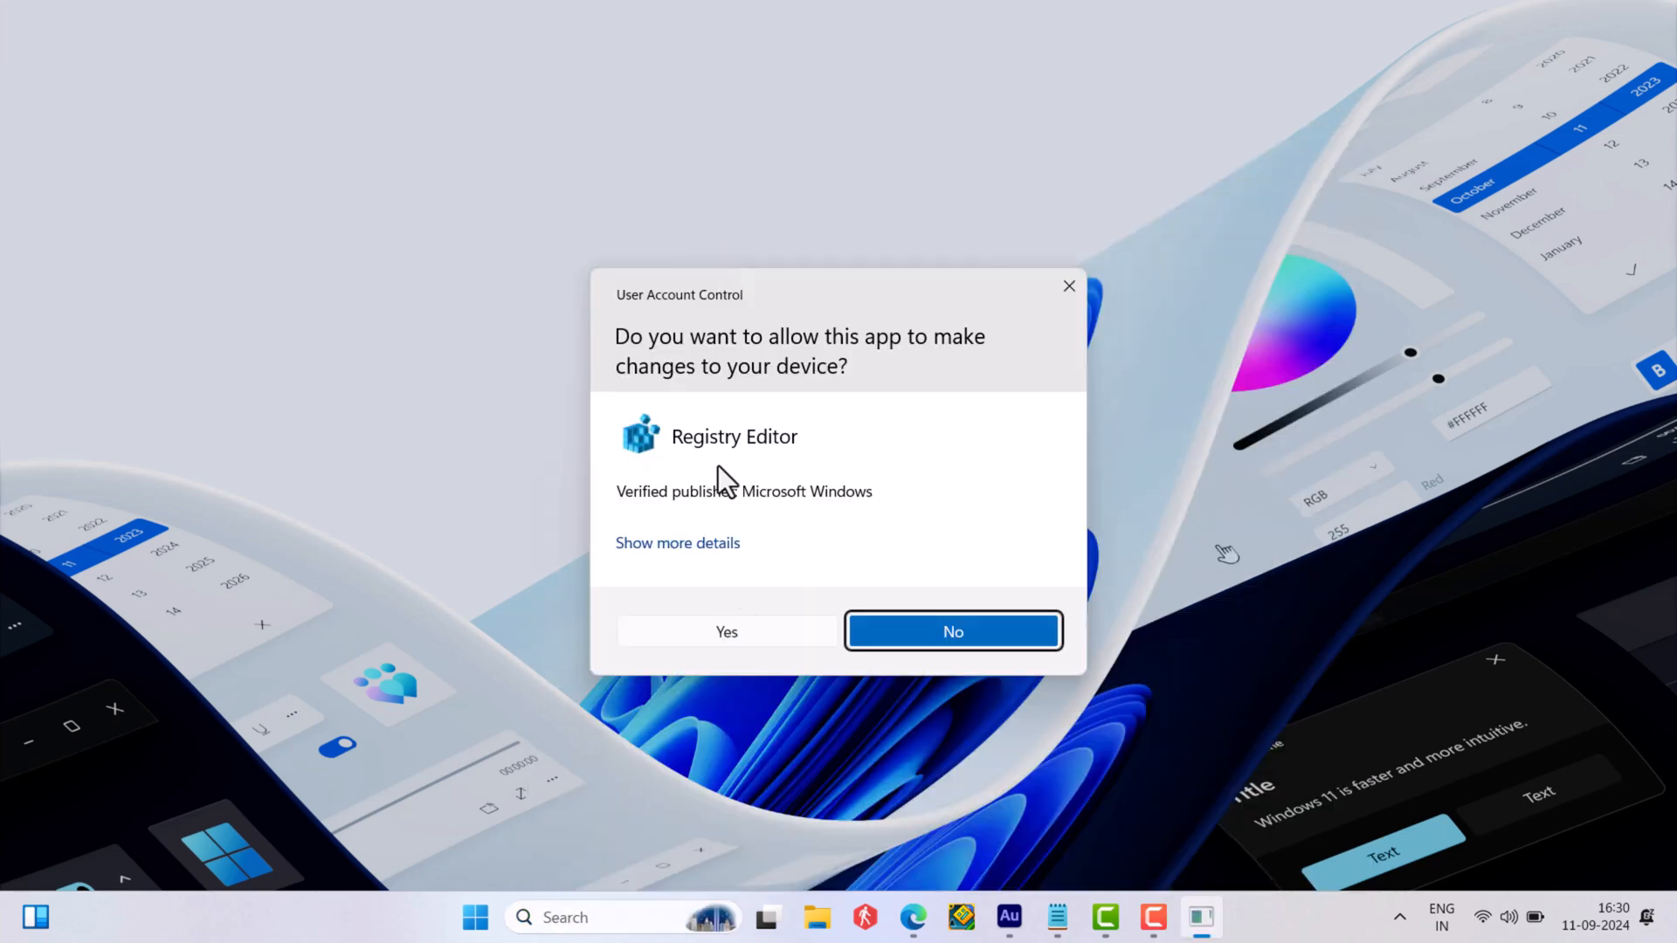
pyautogui.click(727, 633)
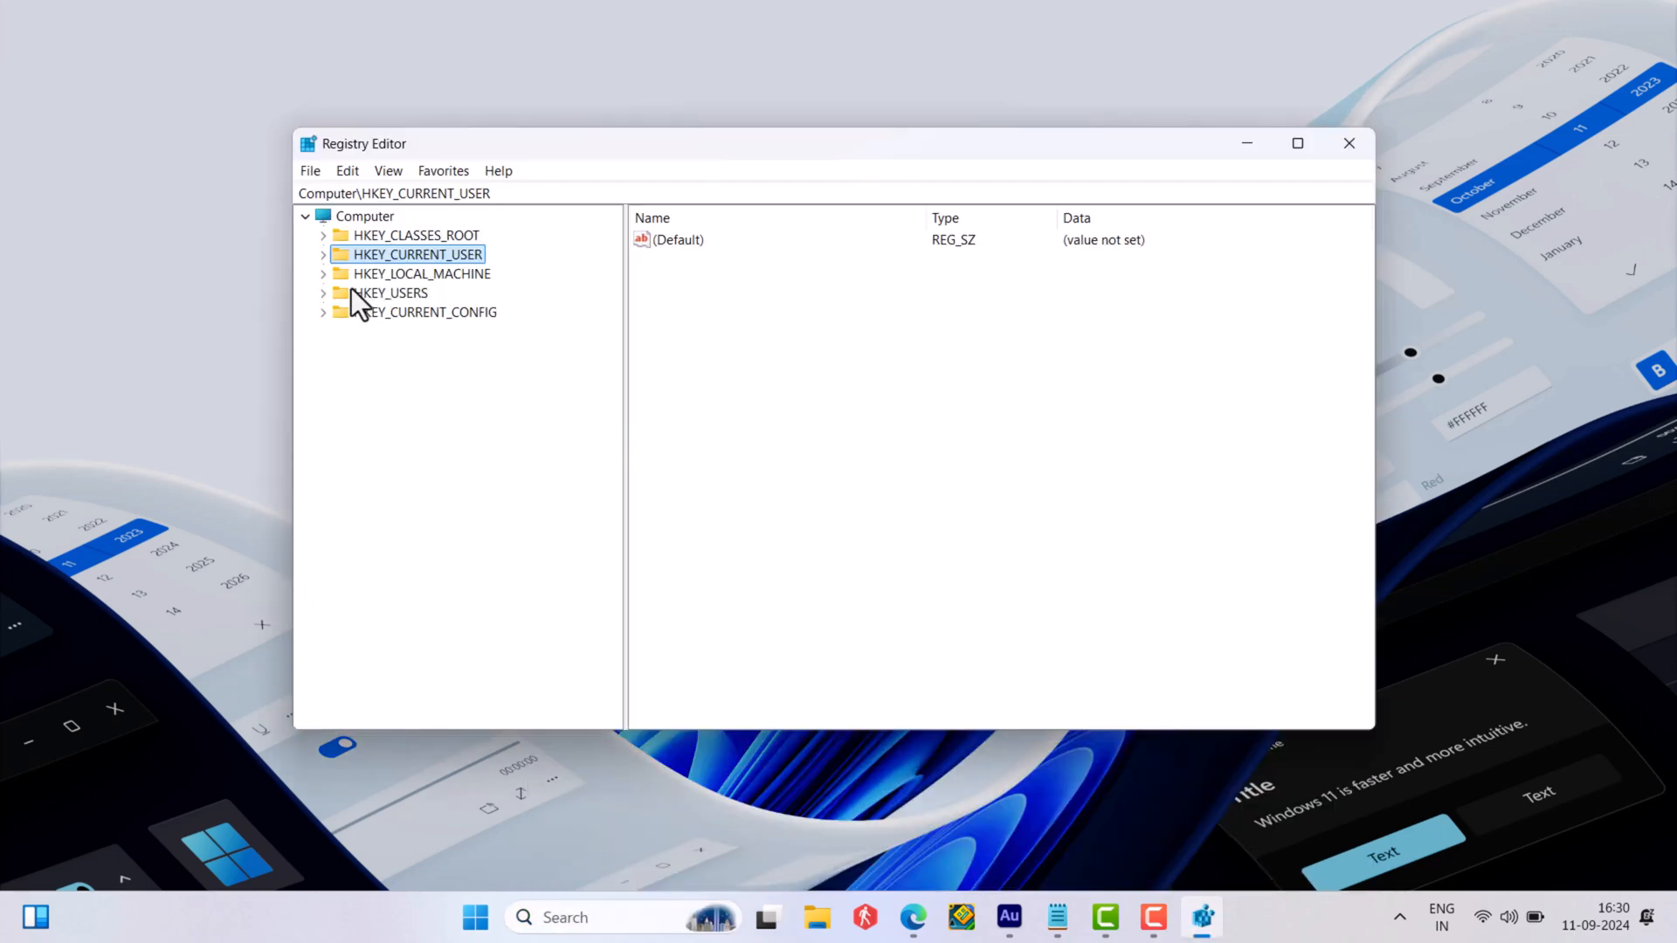
pyautogui.click(325, 272)
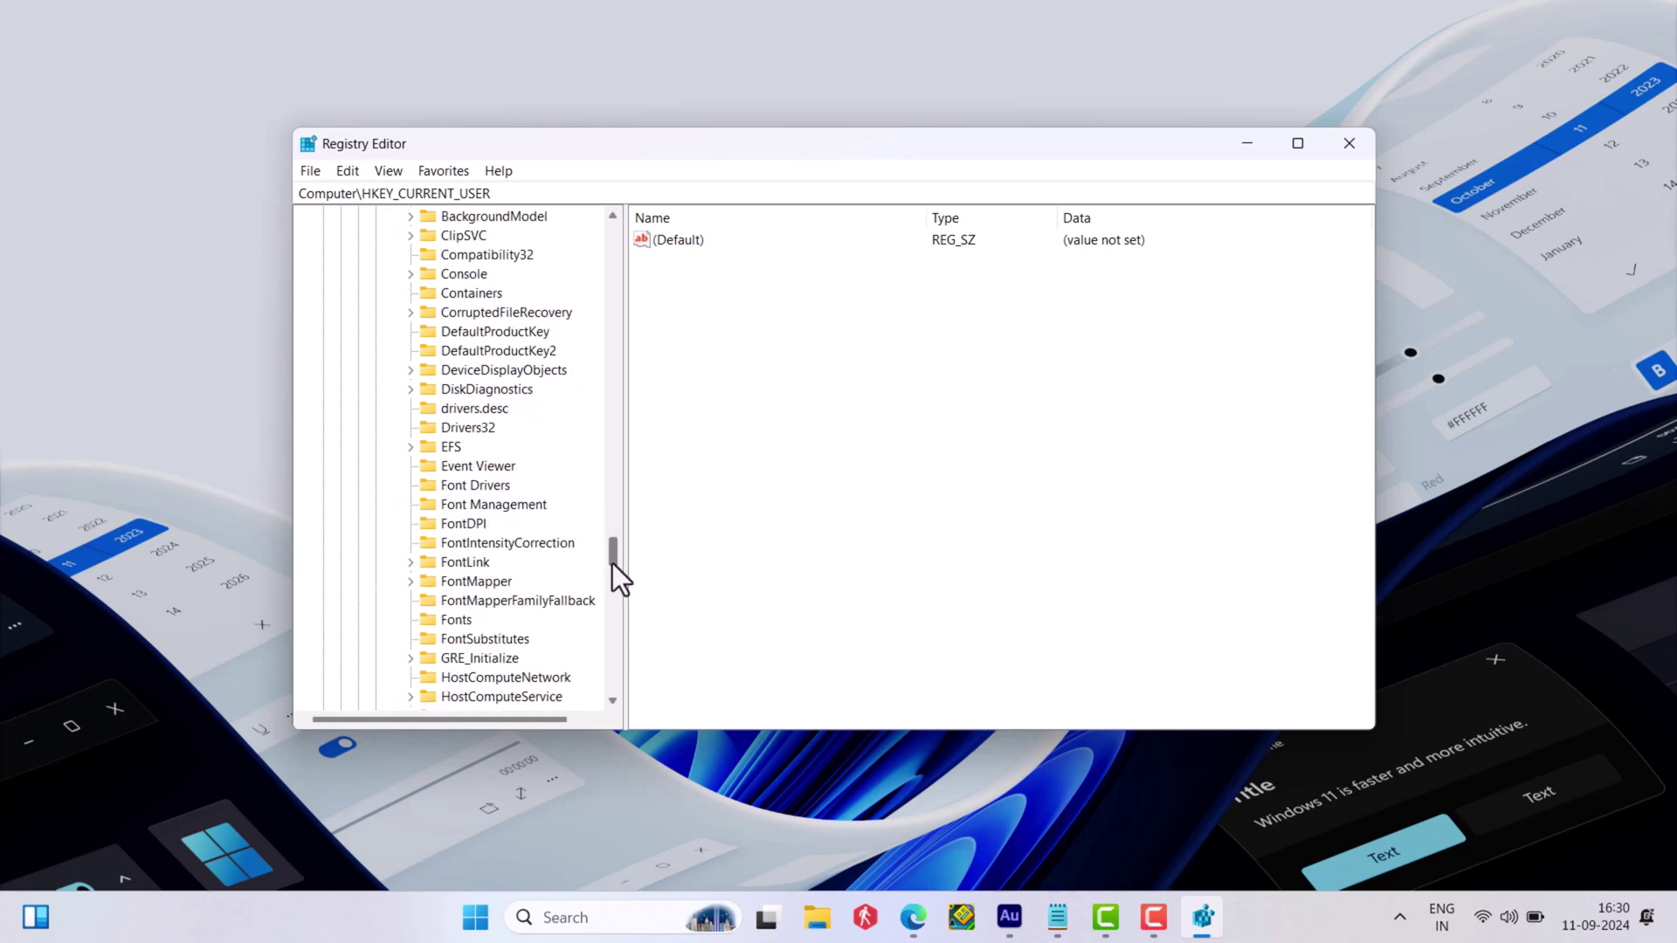
# Set Winlogon's PowerdownAfterShutdown value data to 1 and save it
pyautogui.click(460, 582)
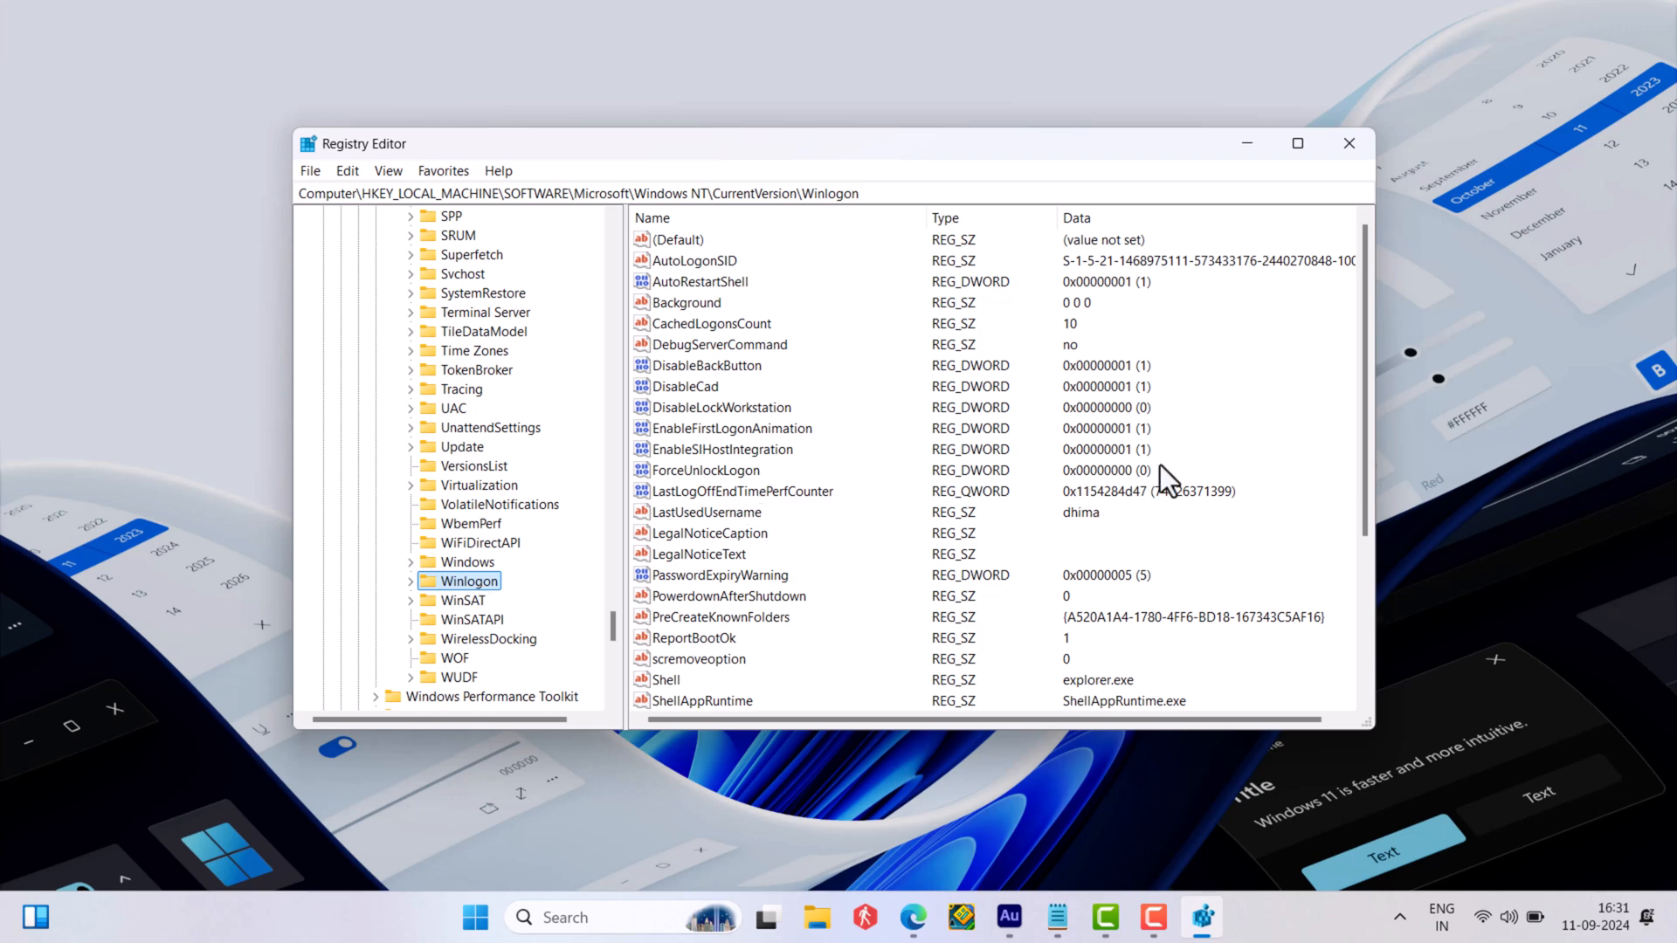
pyautogui.scroll(-3)
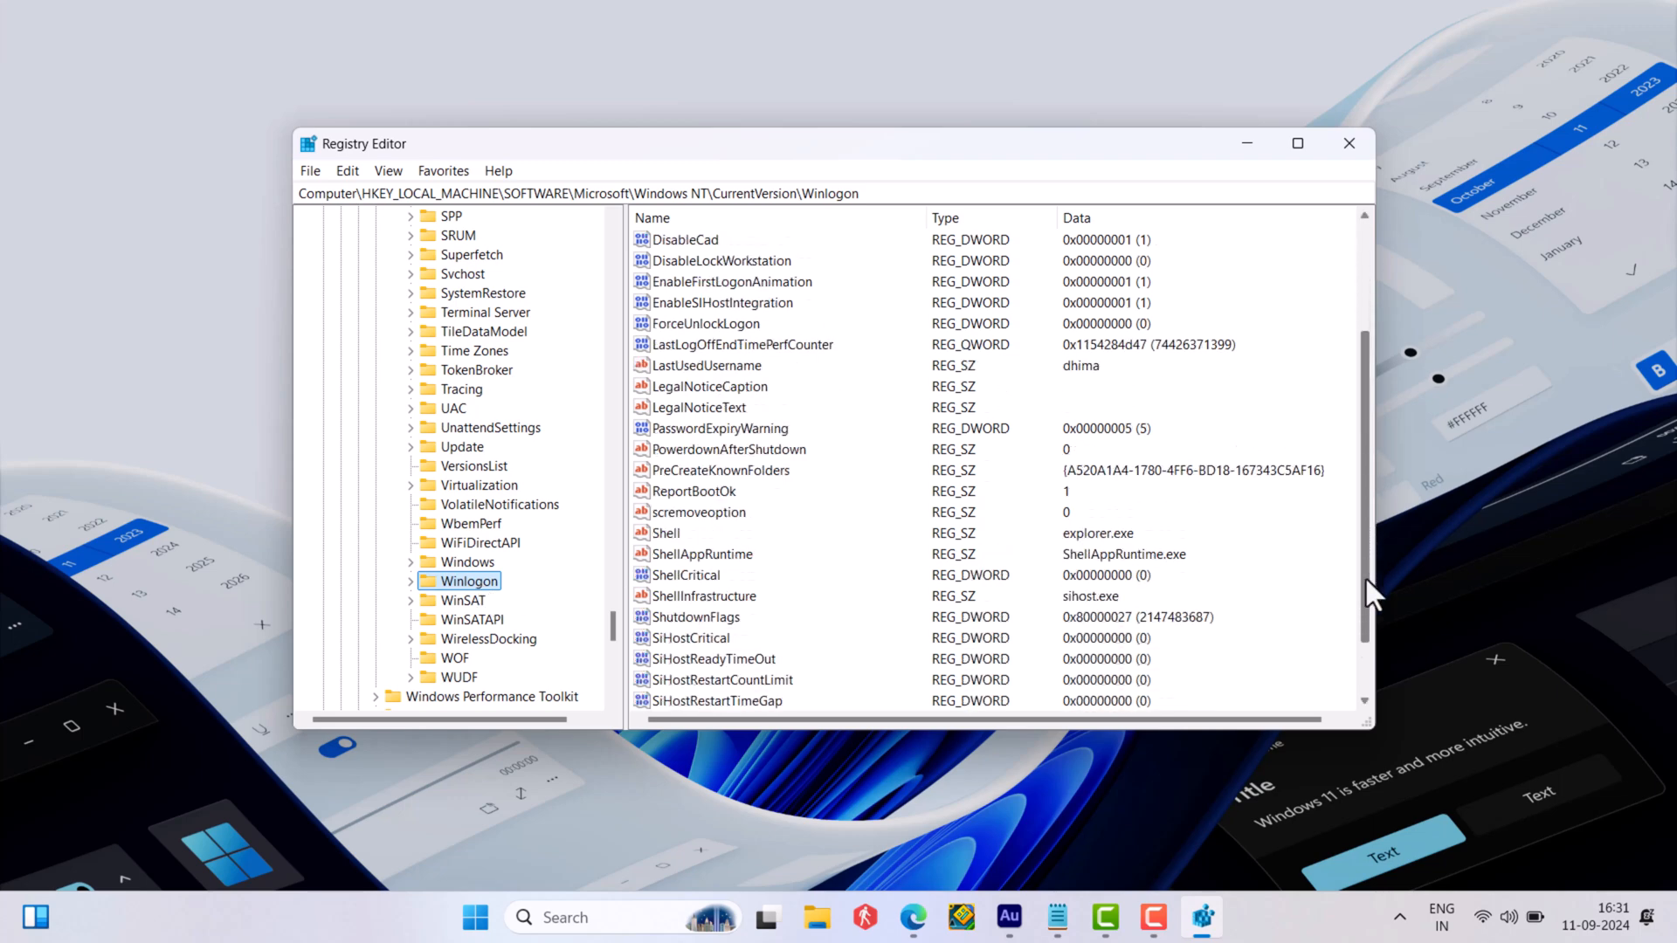
pyautogui.scroll(-3)
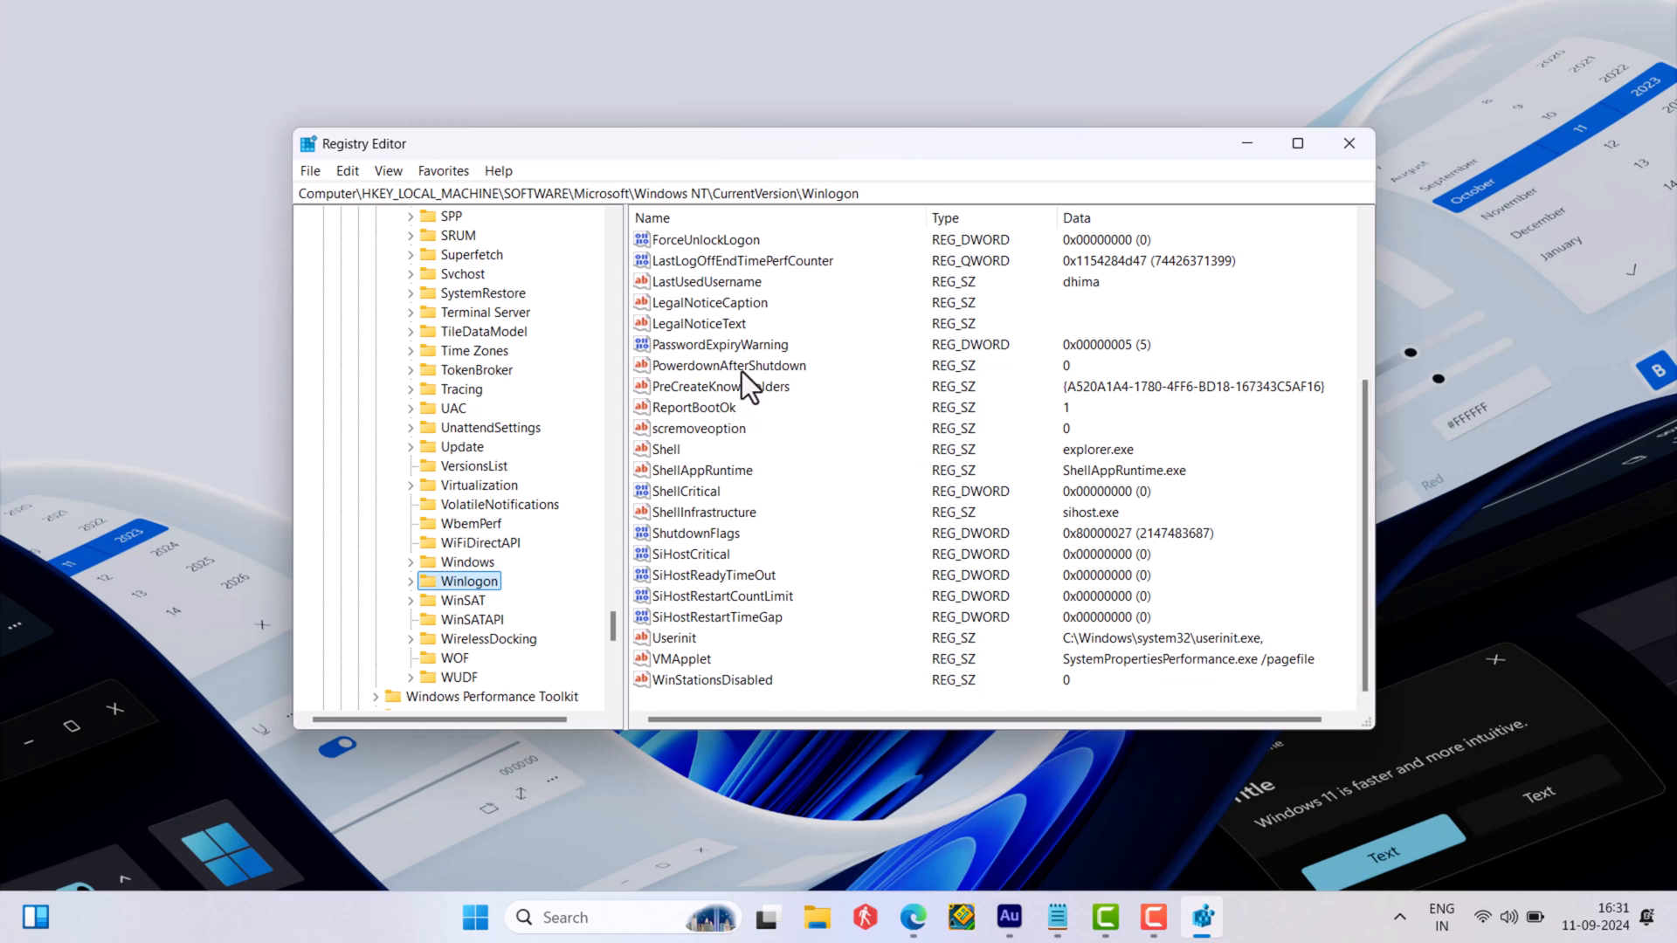
pyautogui.click(727, 365)
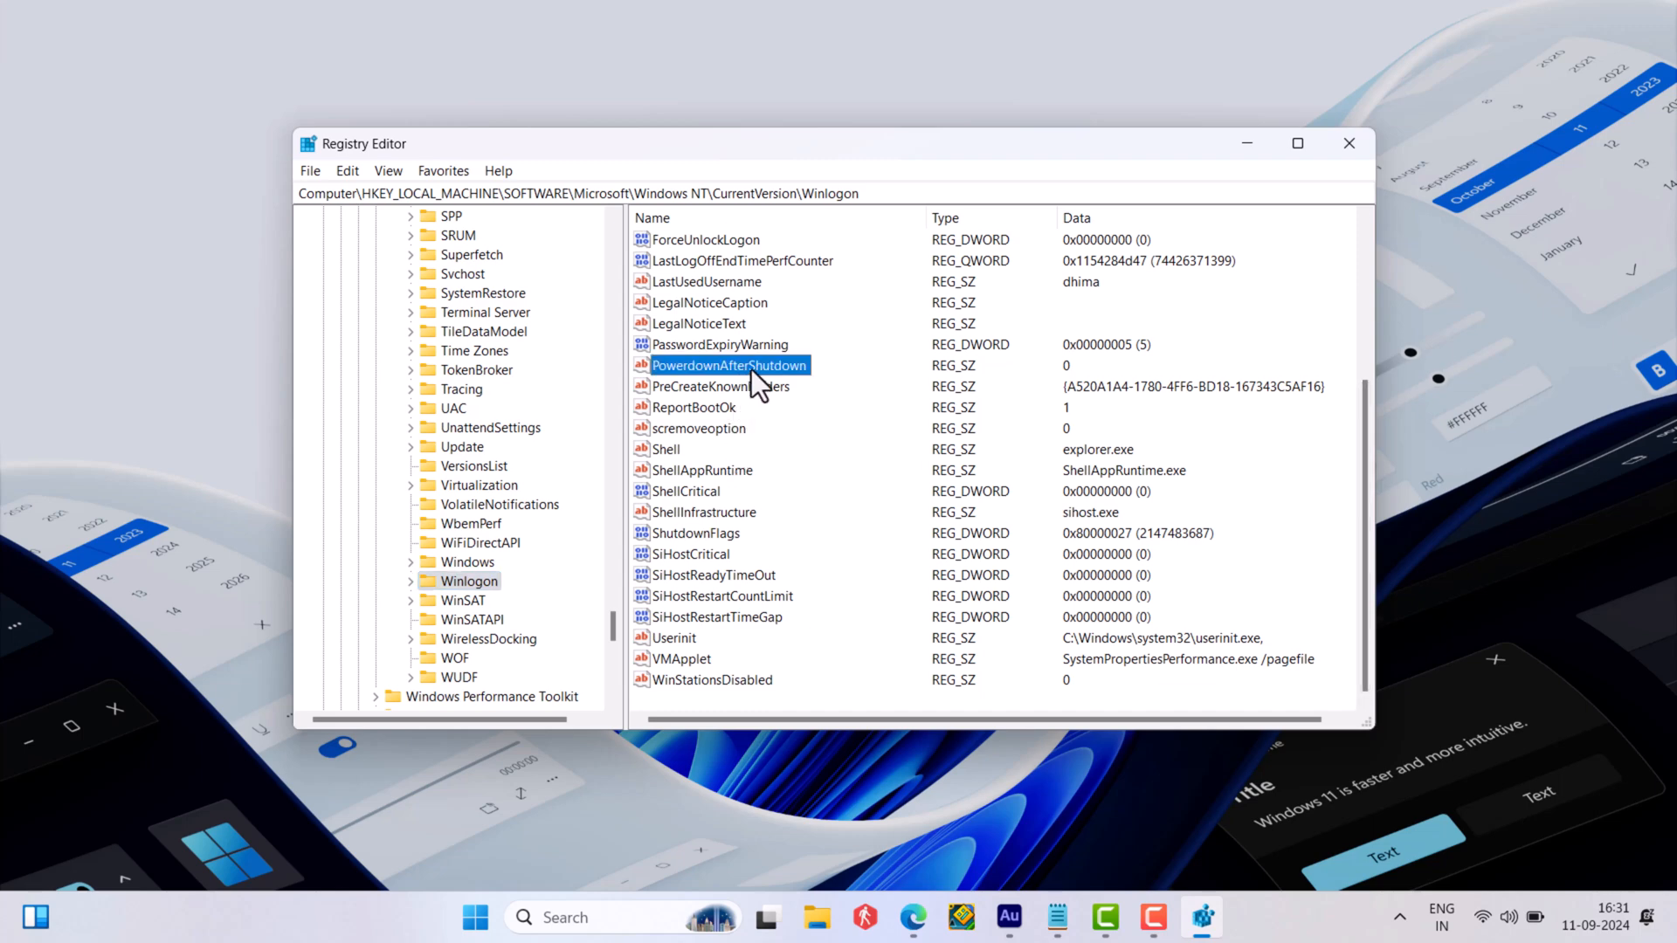
pyautogui.doubleClick(730, 366)
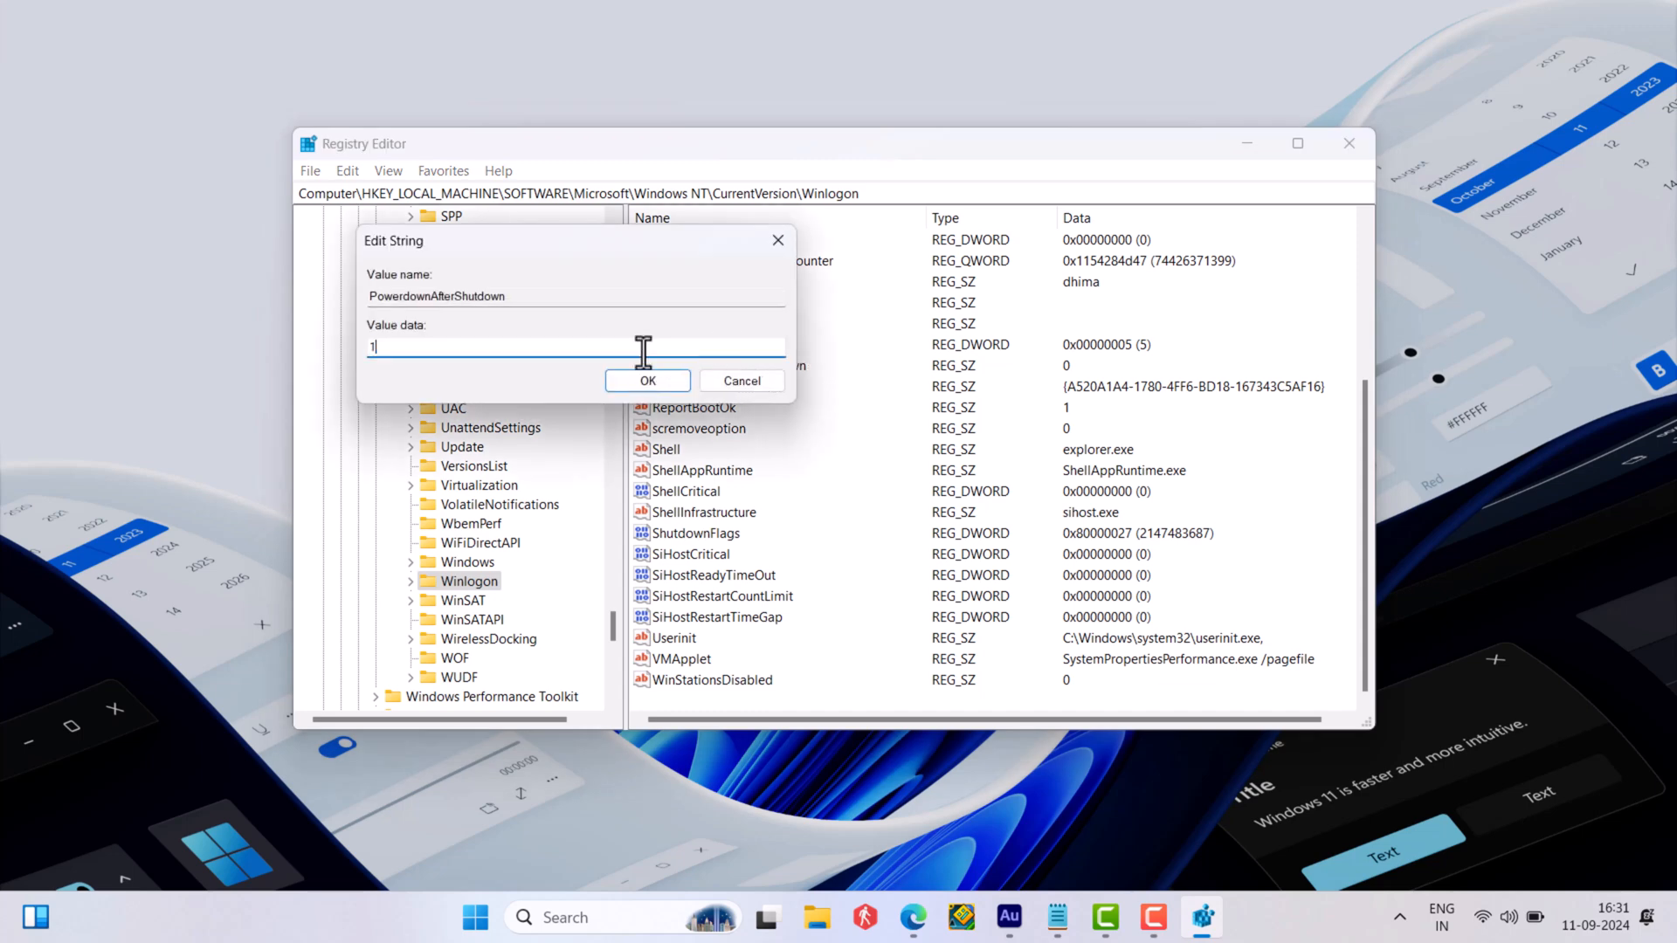
pyautogui.click(646, 381)
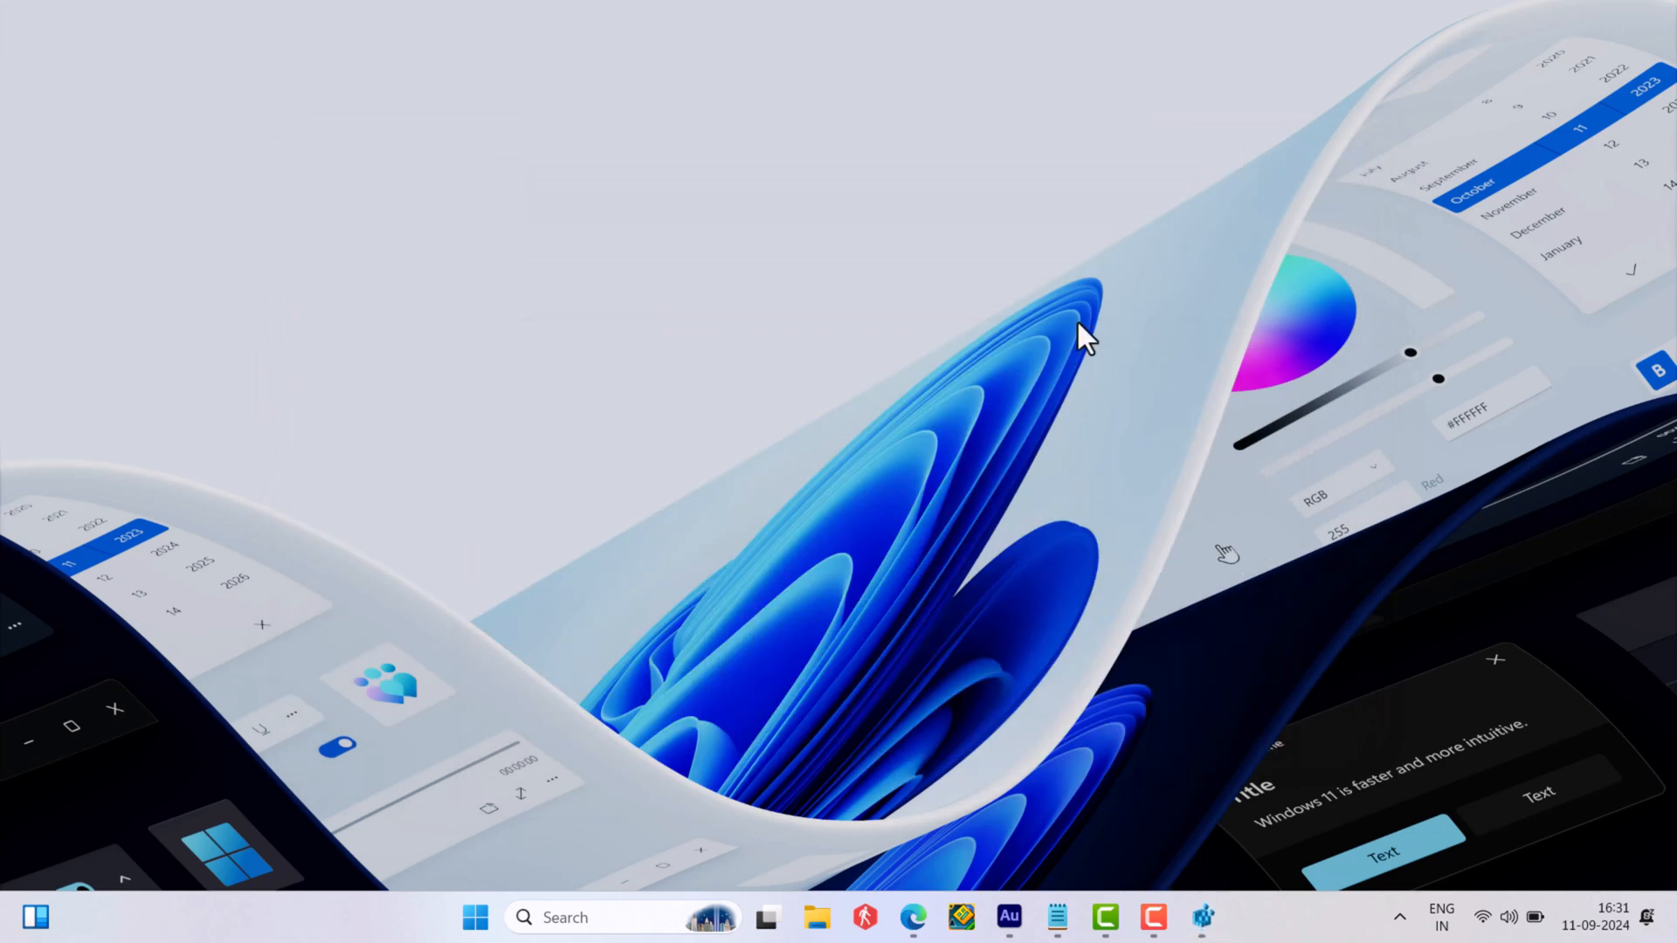
pyautogui.moveTo(575, 81)
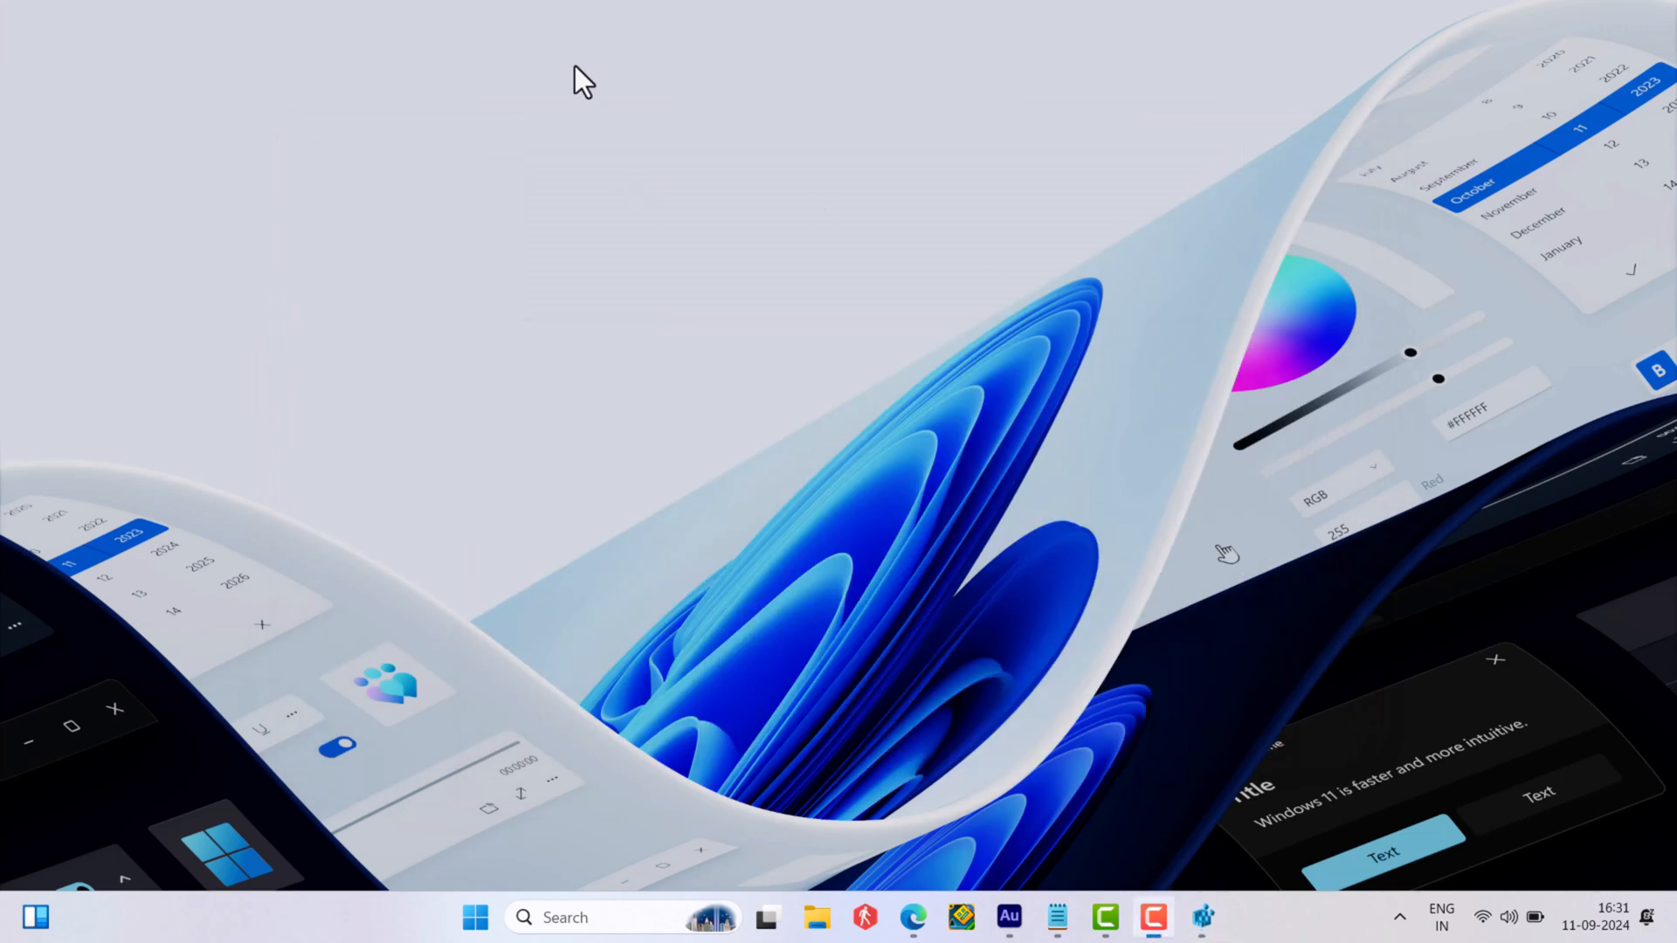